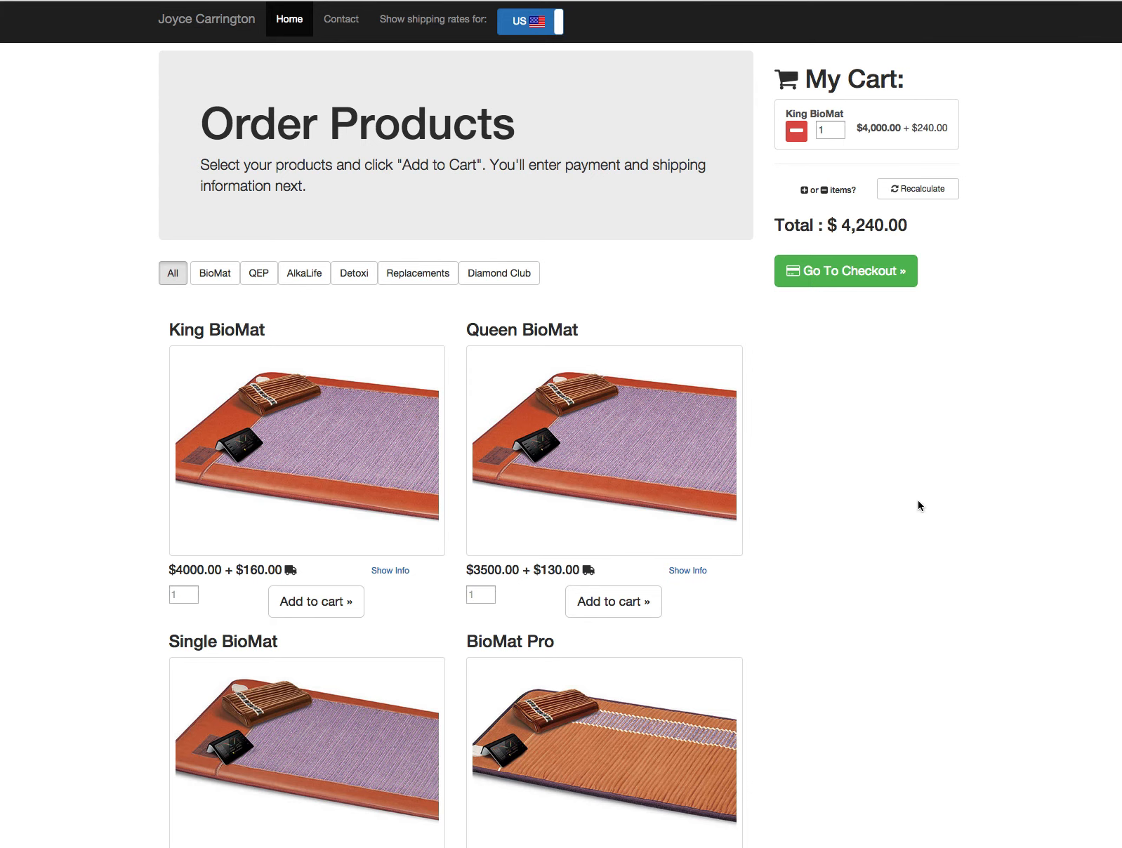
mouse_move(501, 45)
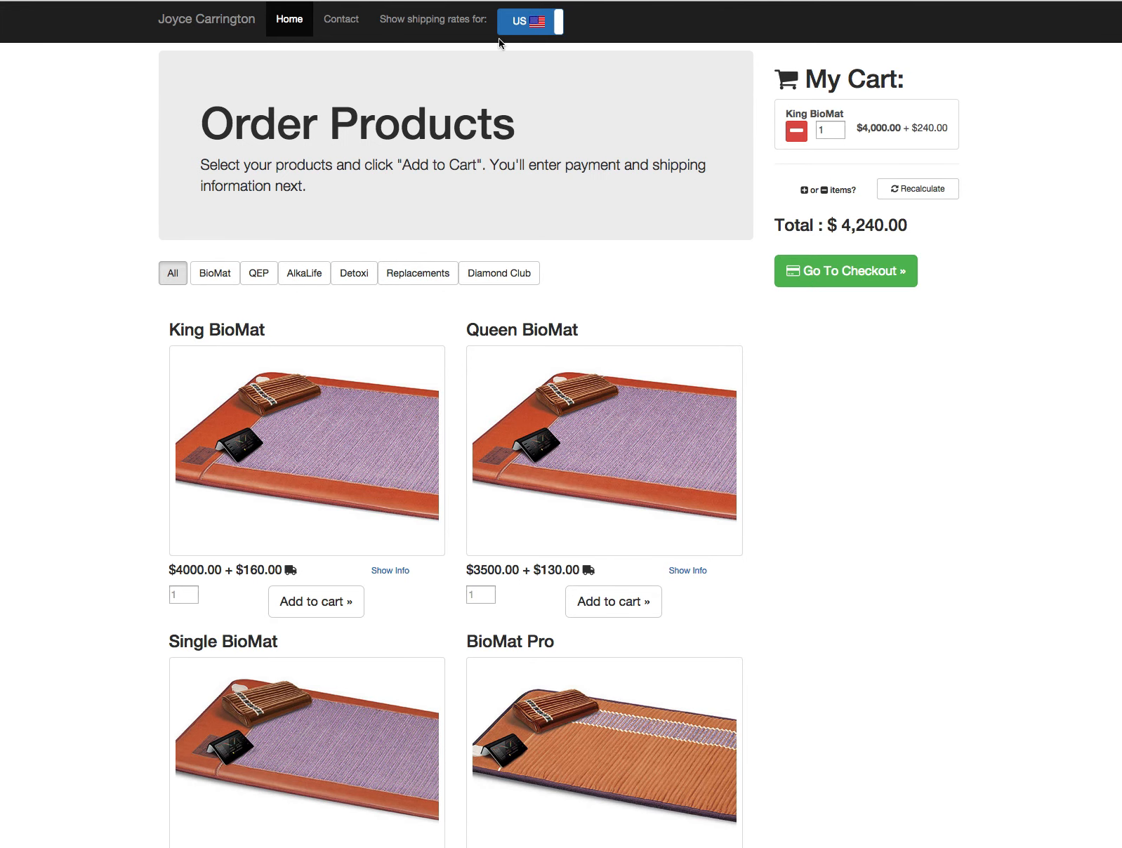
mouse_move(533, 27)
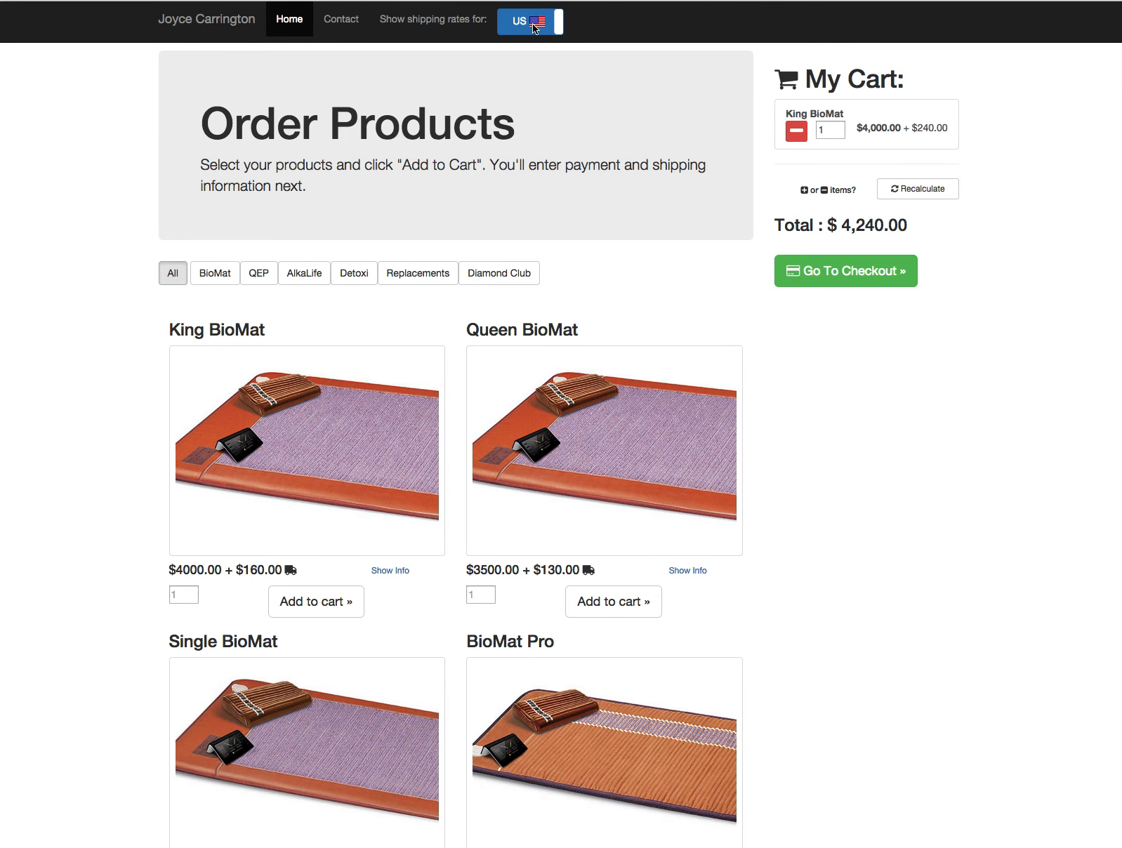
mouse_move(353, 291)
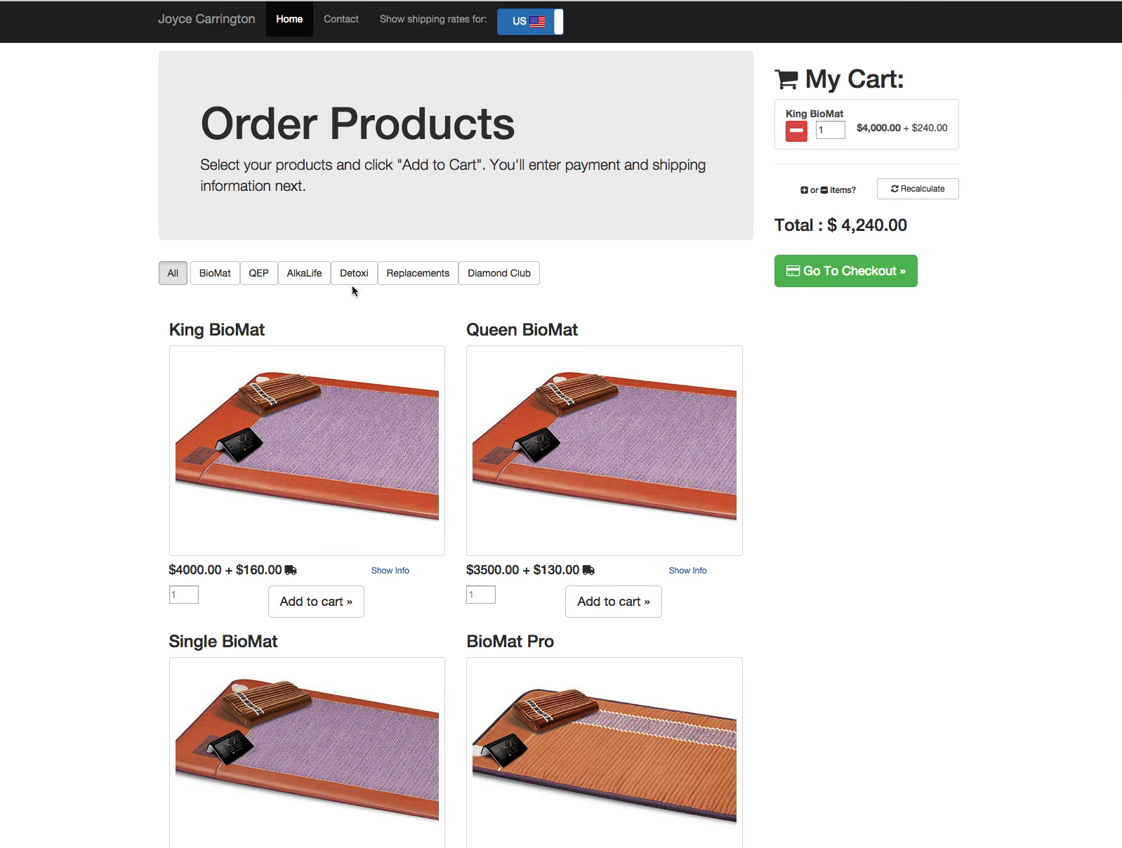
Filter the product grid to show Detoxi products only.
click(352, 272)
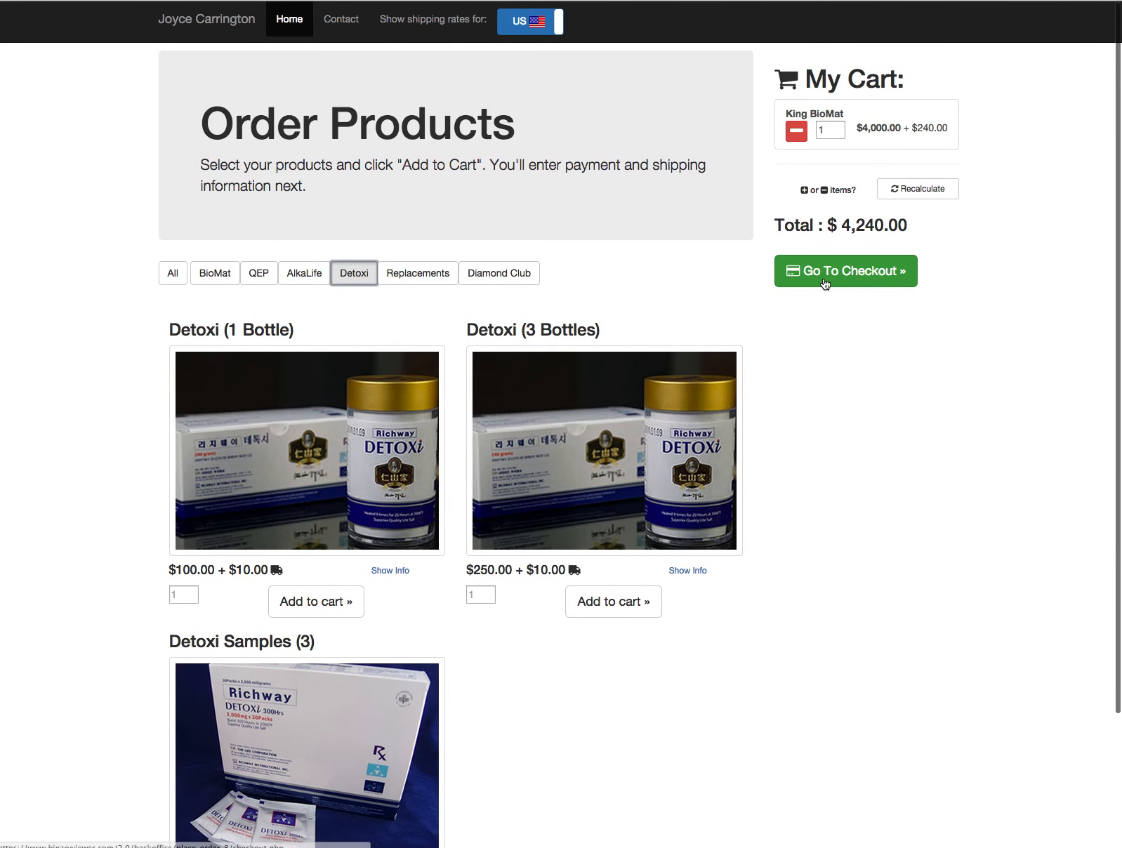
Go to checkout for the $4,240.00 King BioMat cart and reach Applicant Information.
click(846, 270)
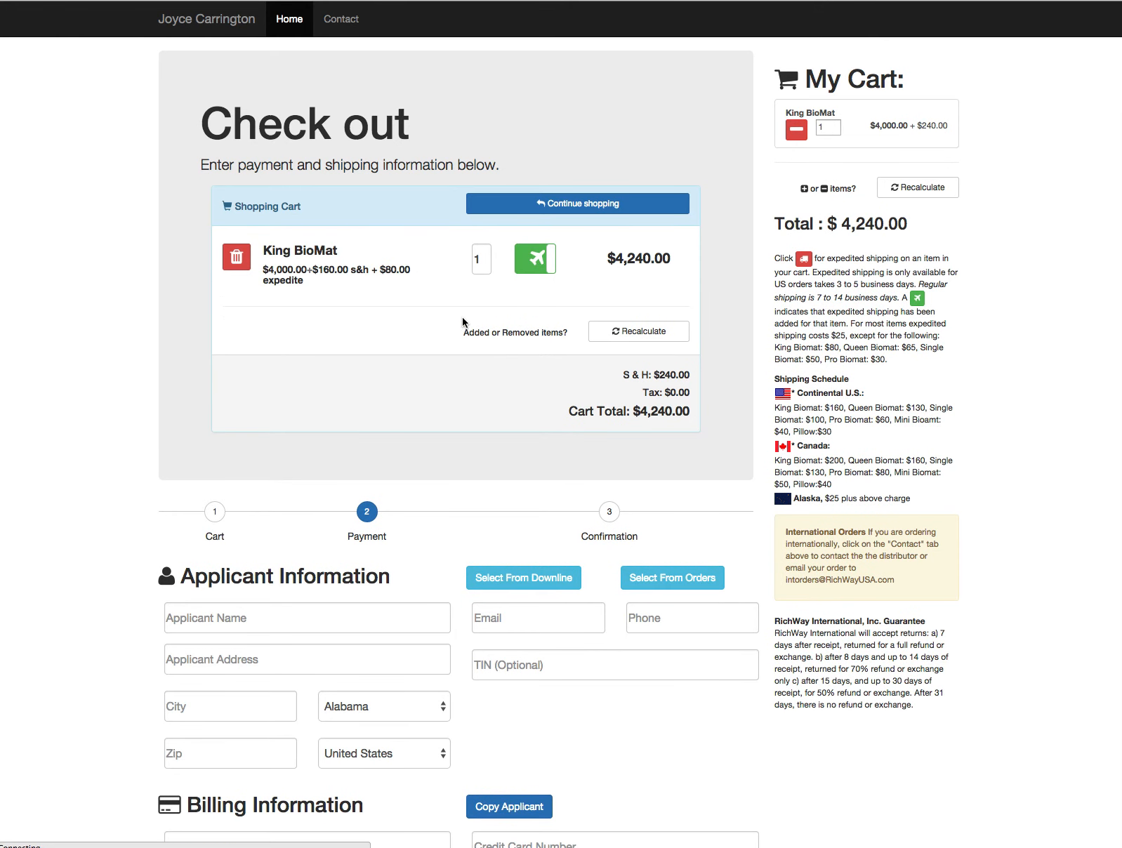
scroll(down, 3)
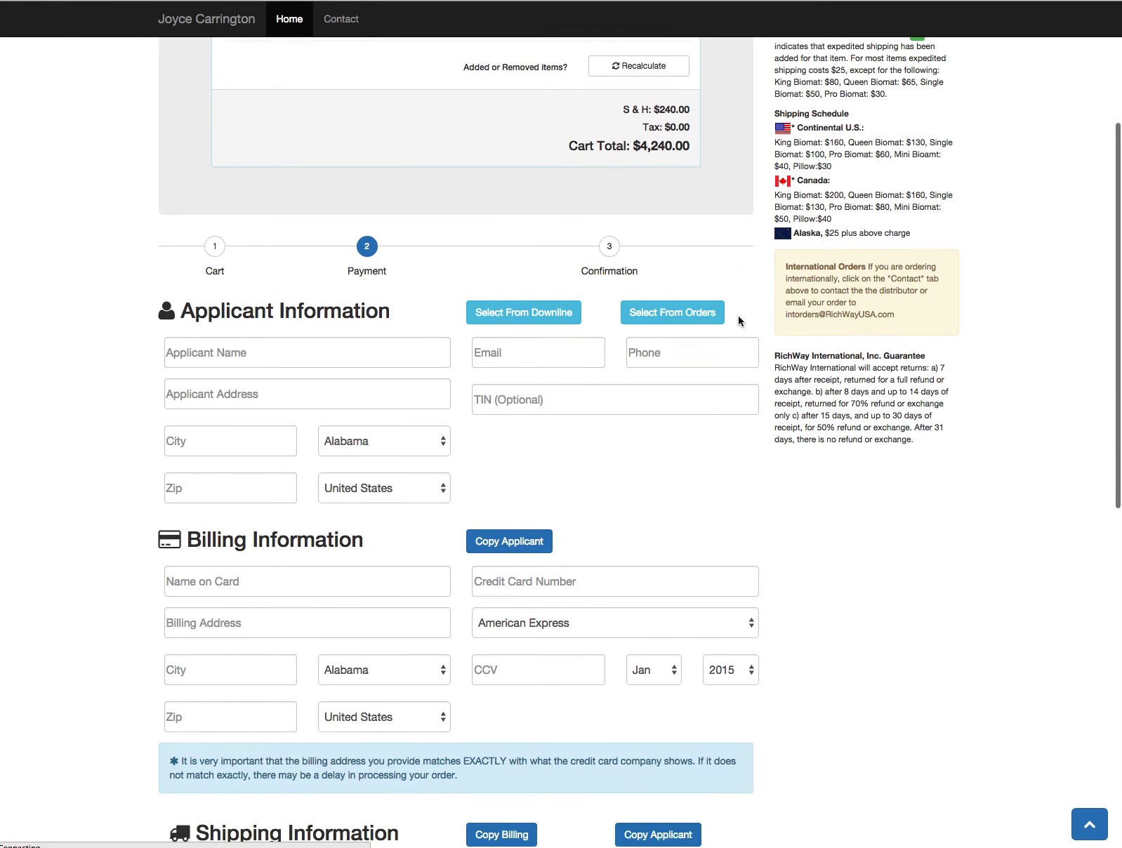
scroll(down, 3)
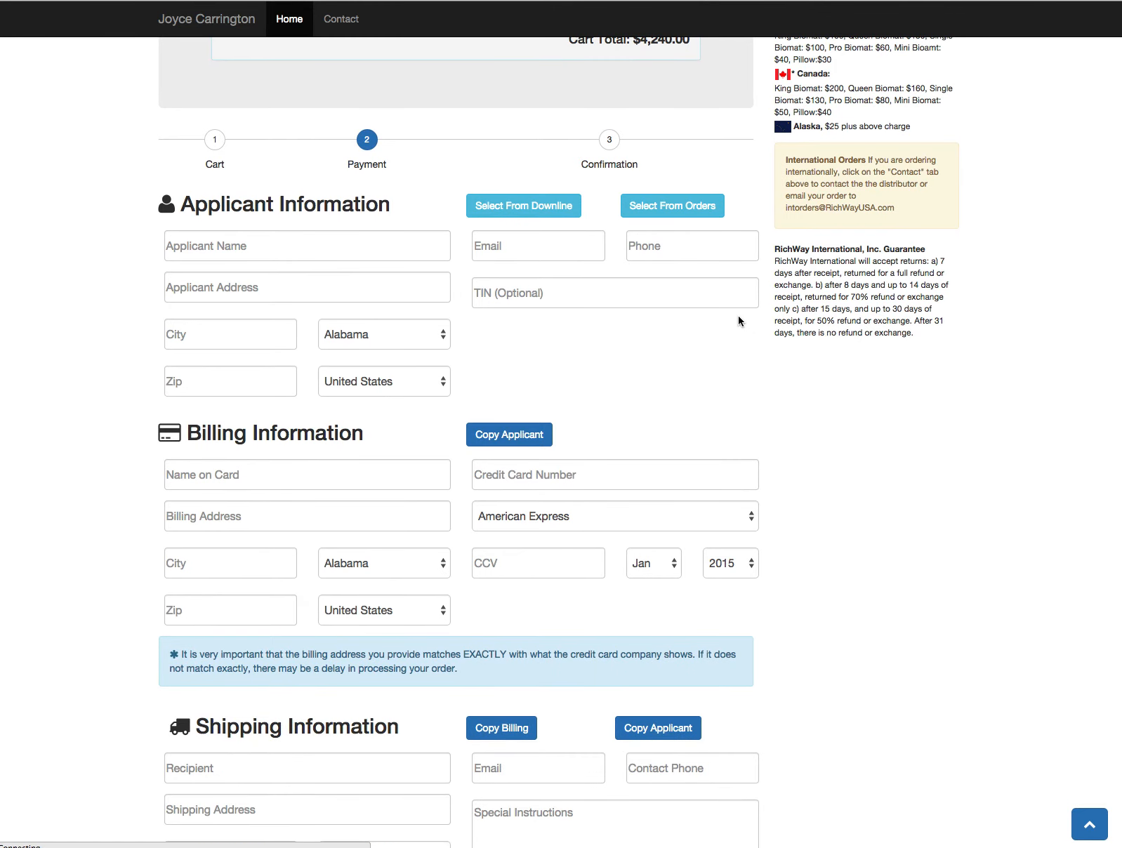
mouse_move(558, 343)
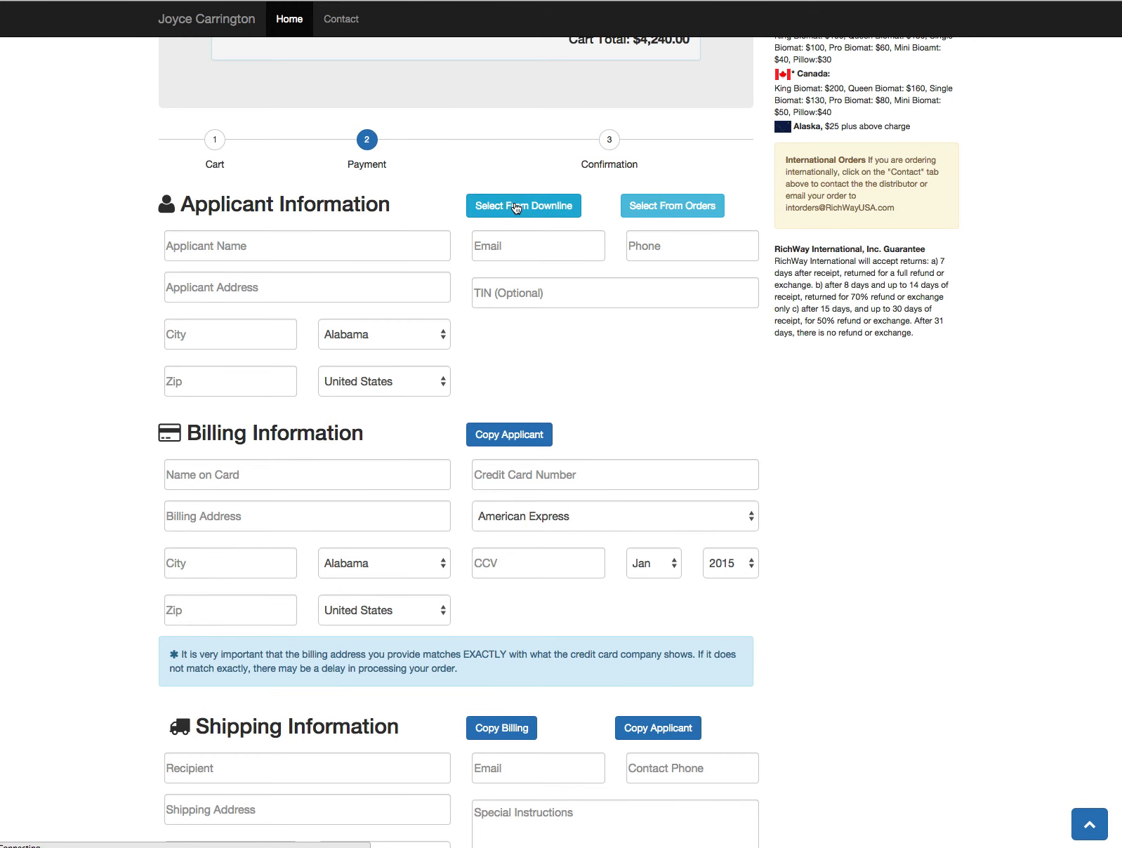
mouse_move(641, 337)
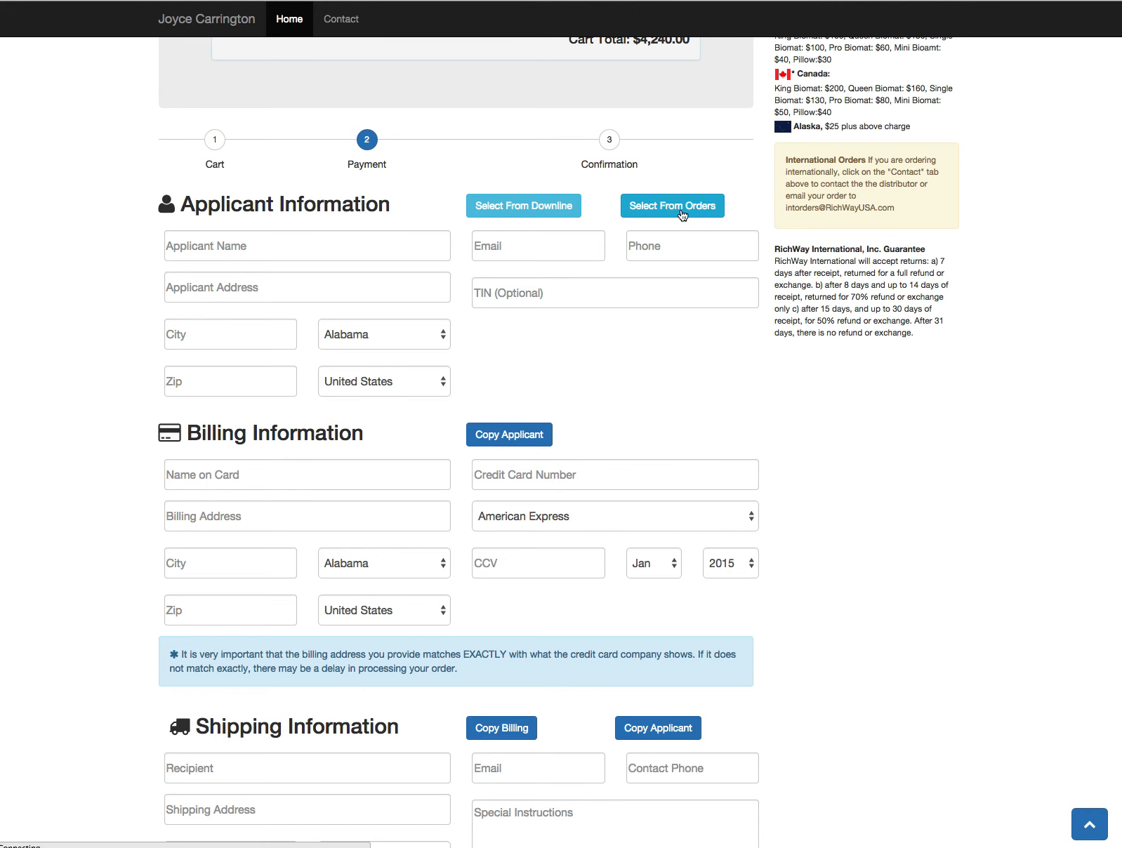
scroll(down, 3)
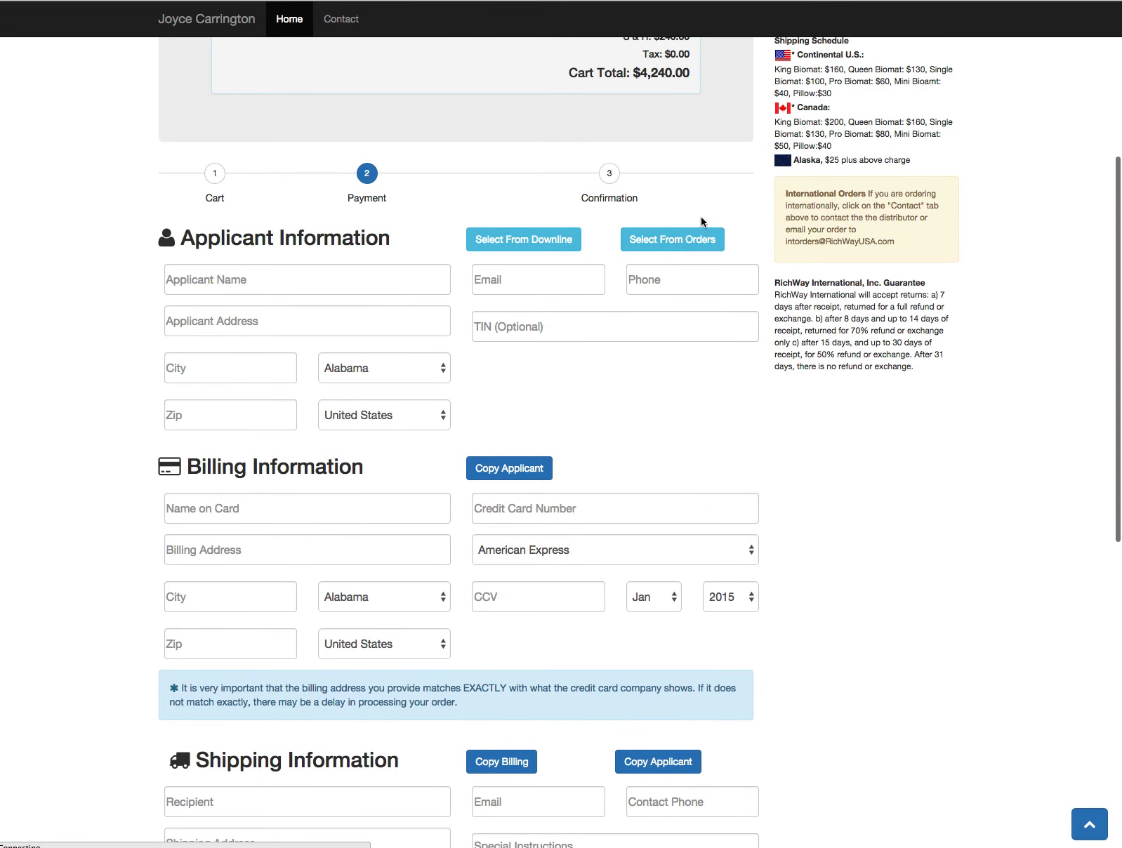
Pick 40FYME INTERNATIONAL LTD from the downline list as the applicant.
click(524, 239)
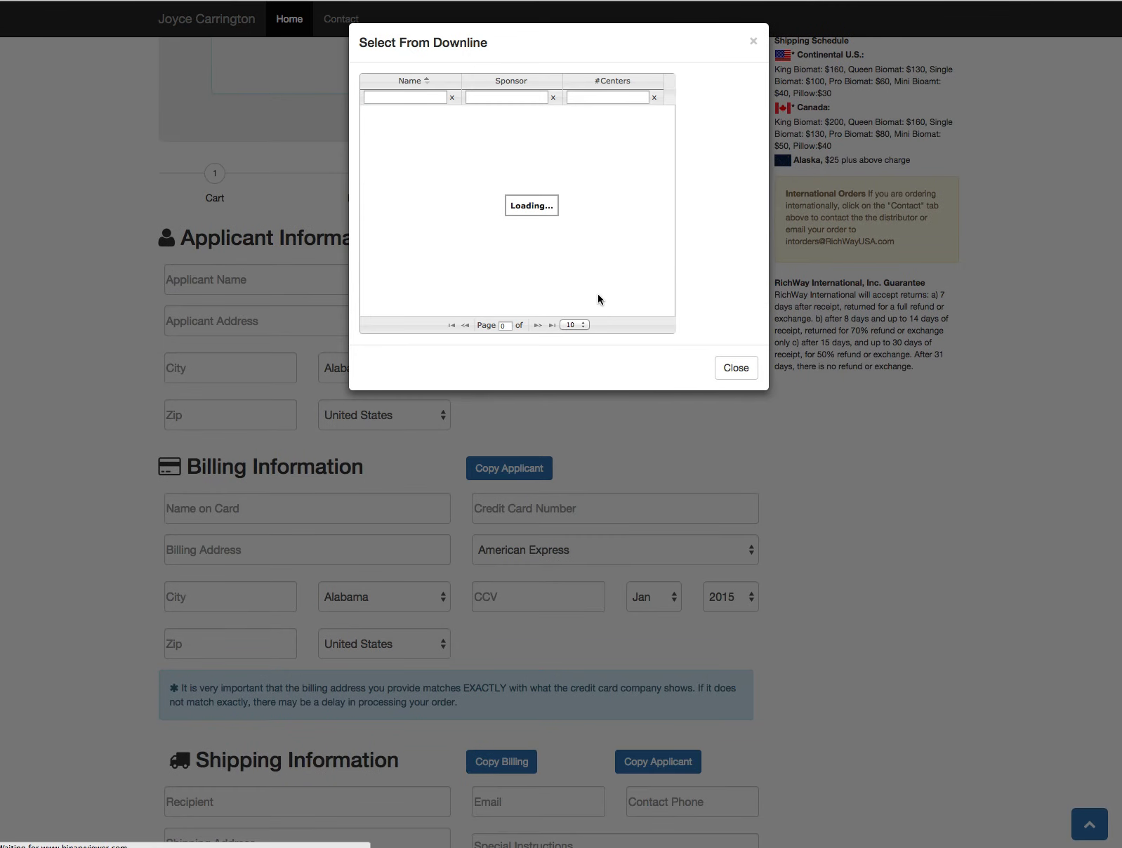
mouse_move(541, 250)
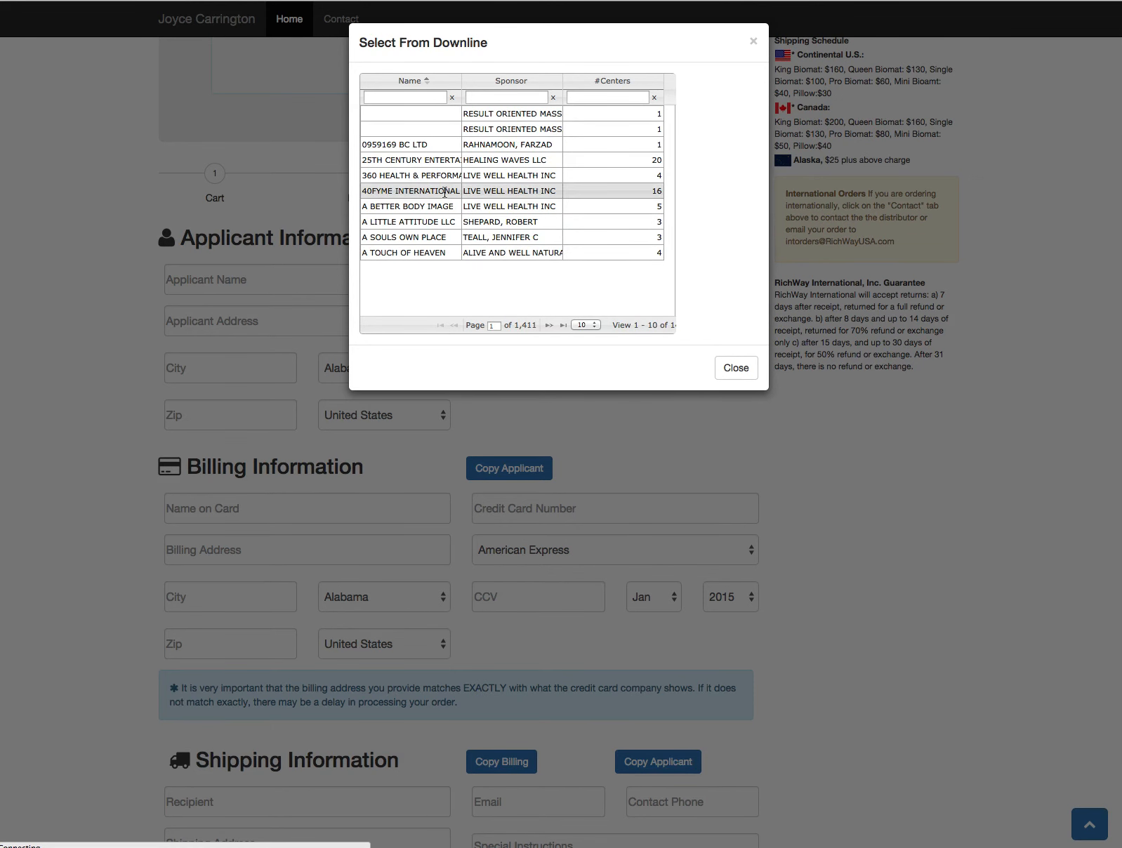
double_click(411, 191)
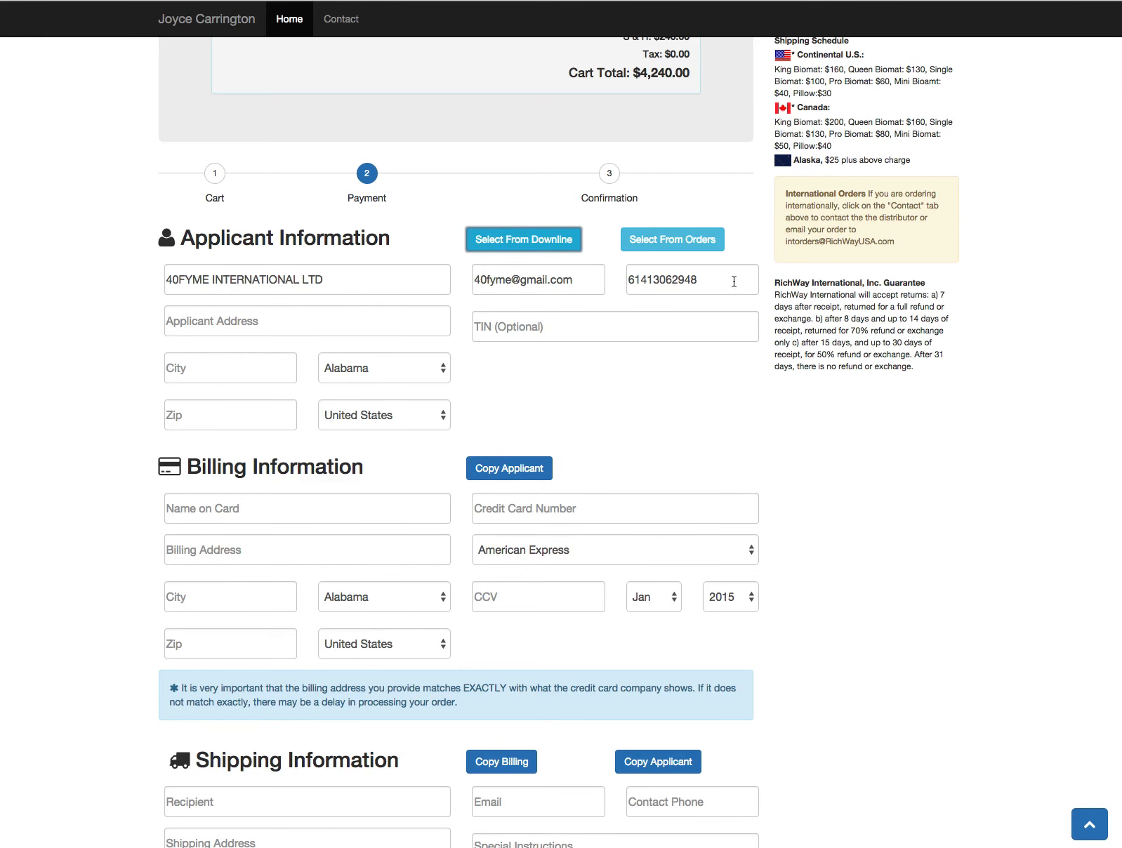
Autofill applicant, billing and shipping names and addresses from a previous order.
scroll(down, 3)
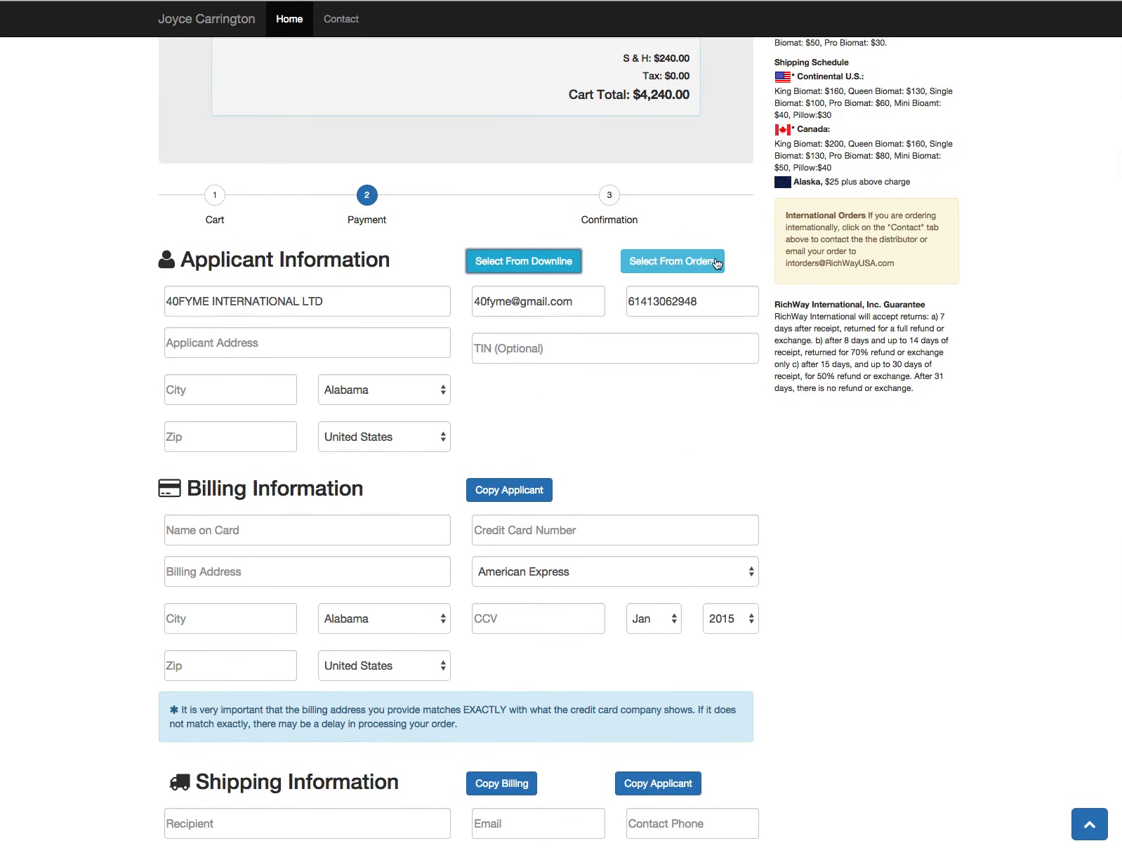
click(672, 261)
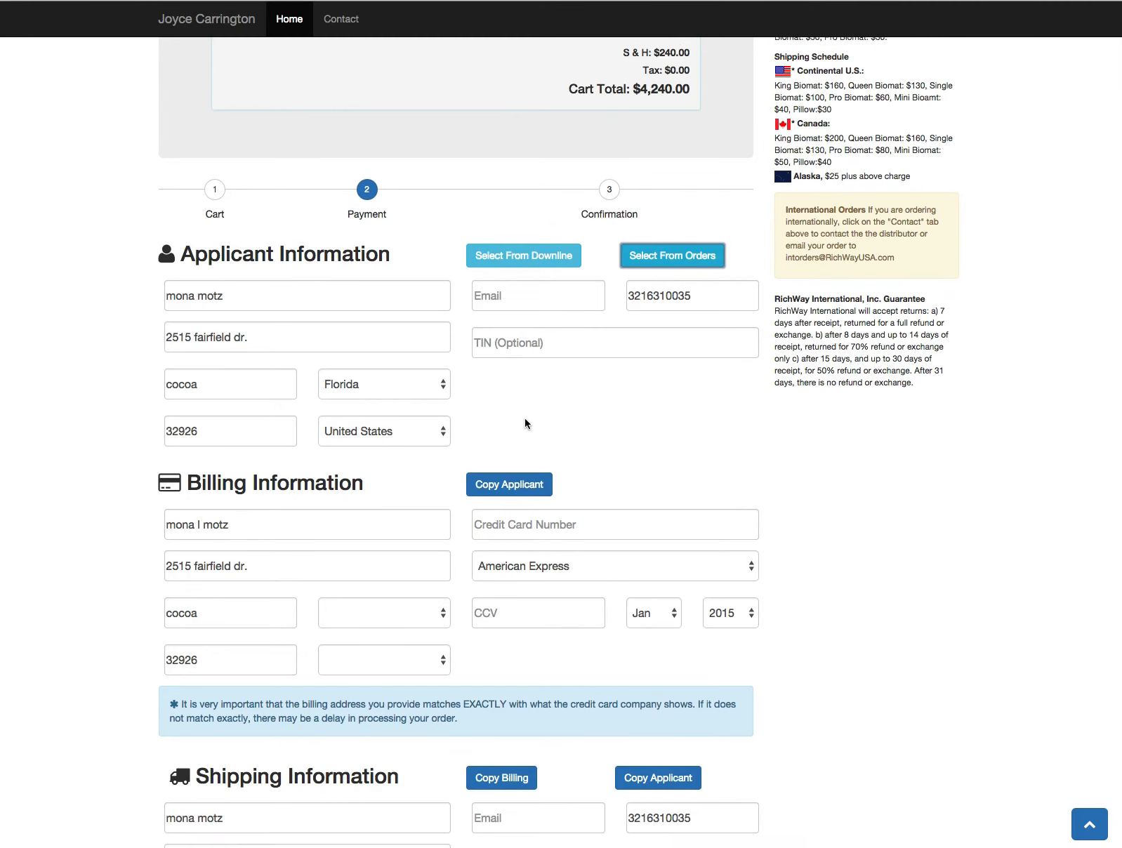
scroll(down, 3)
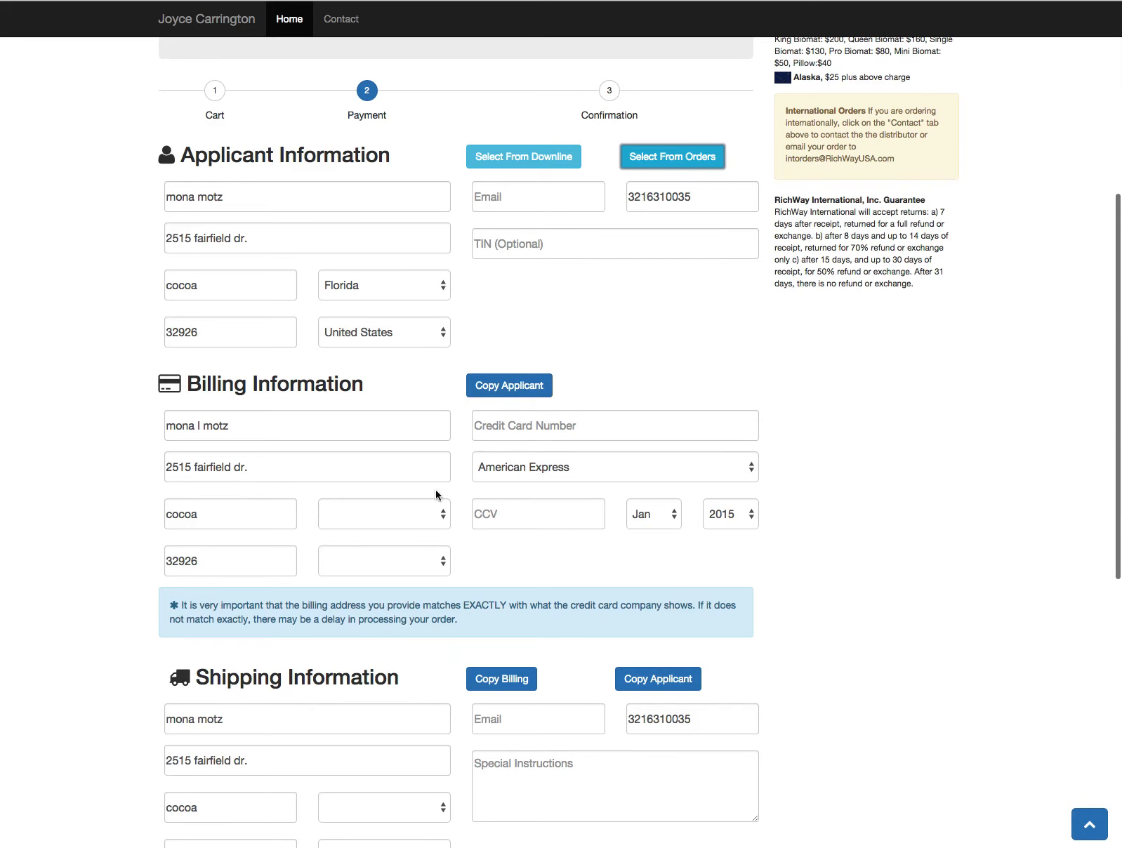
Enter a cardholder name starting 'Jen' and the card number in Billing.
scroll(down, 3)
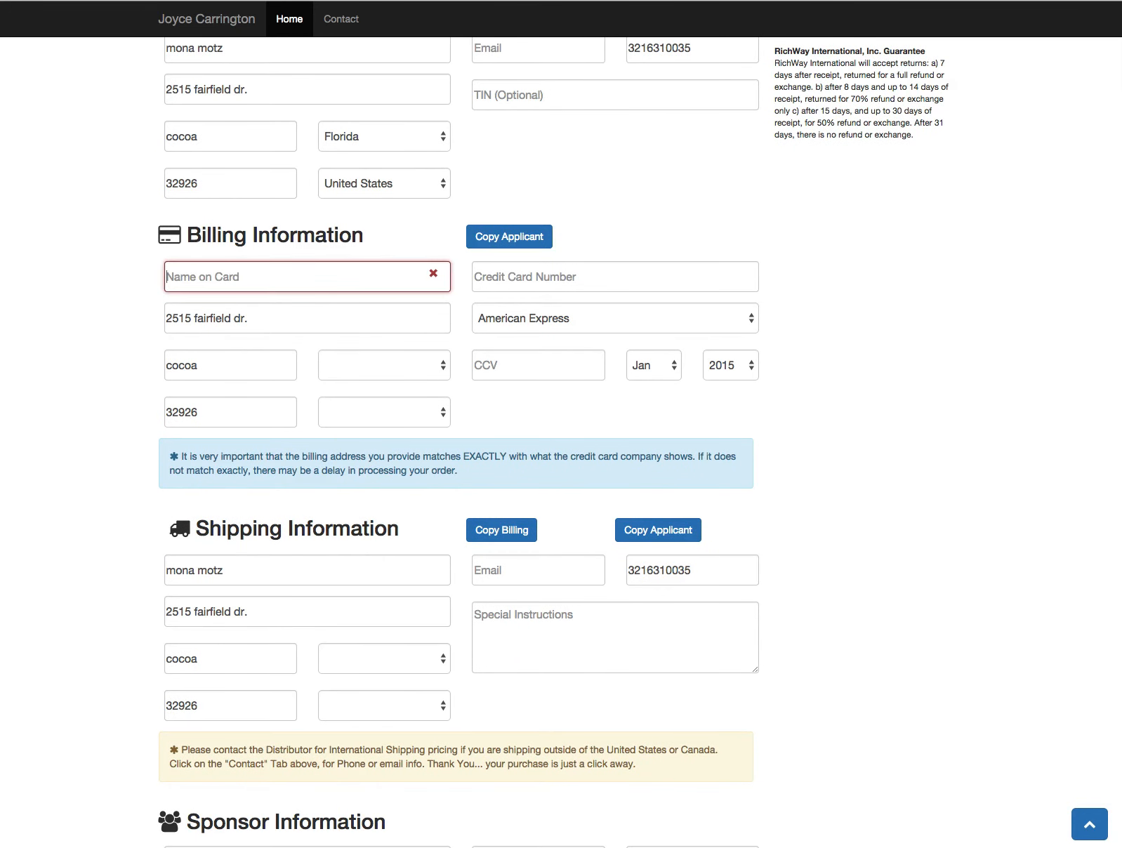
text(Jen)
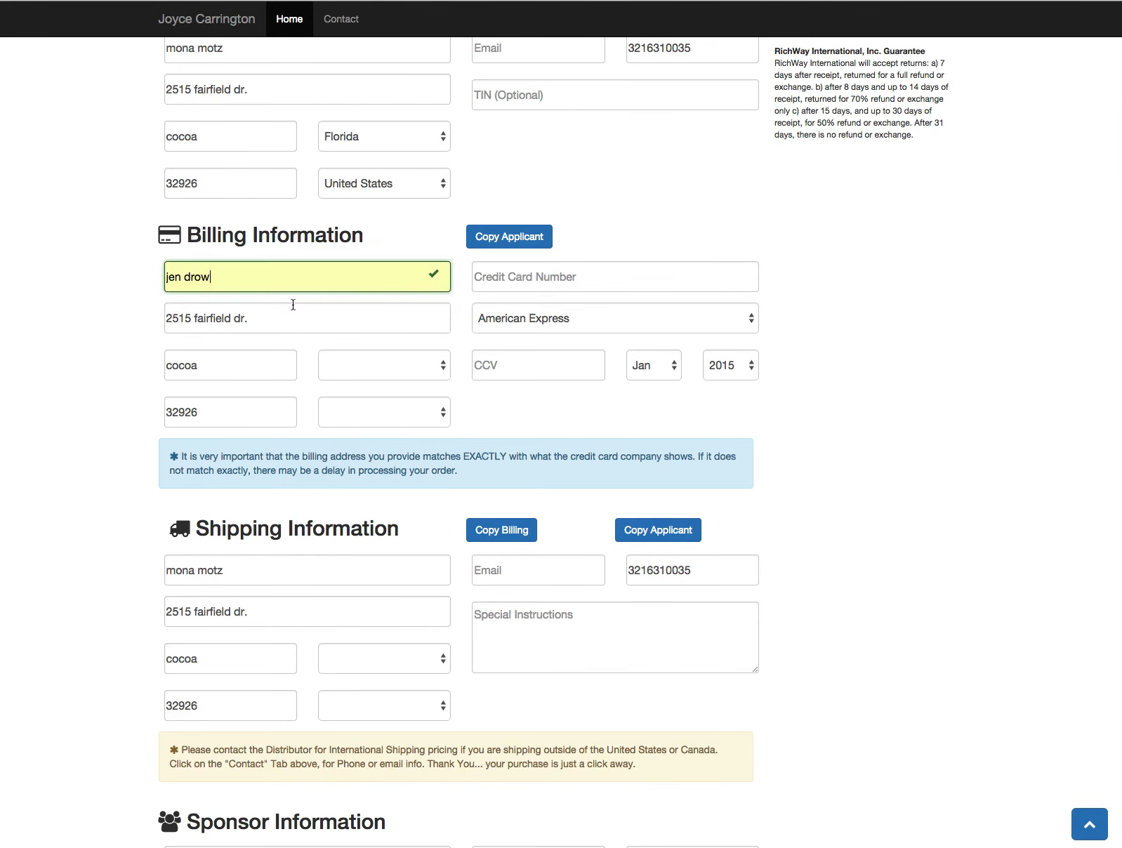
click(301, 276)
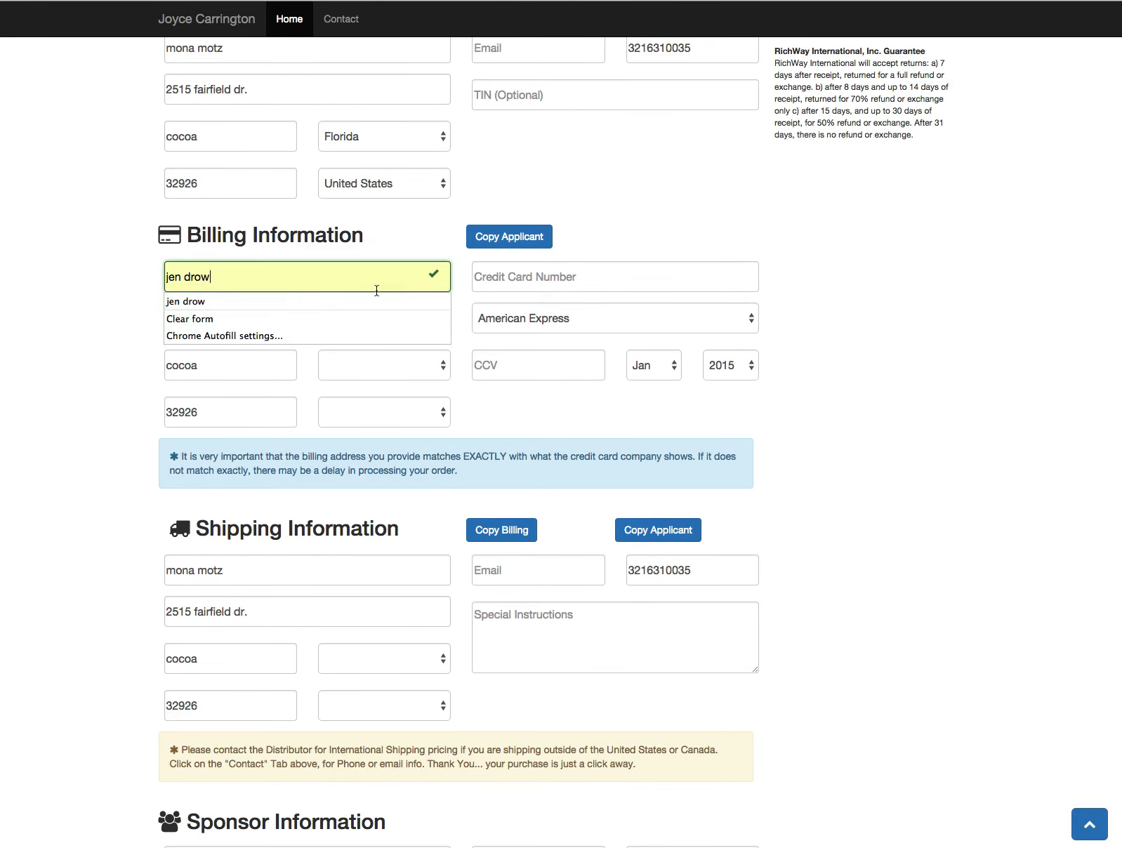
text(4111111111111111)
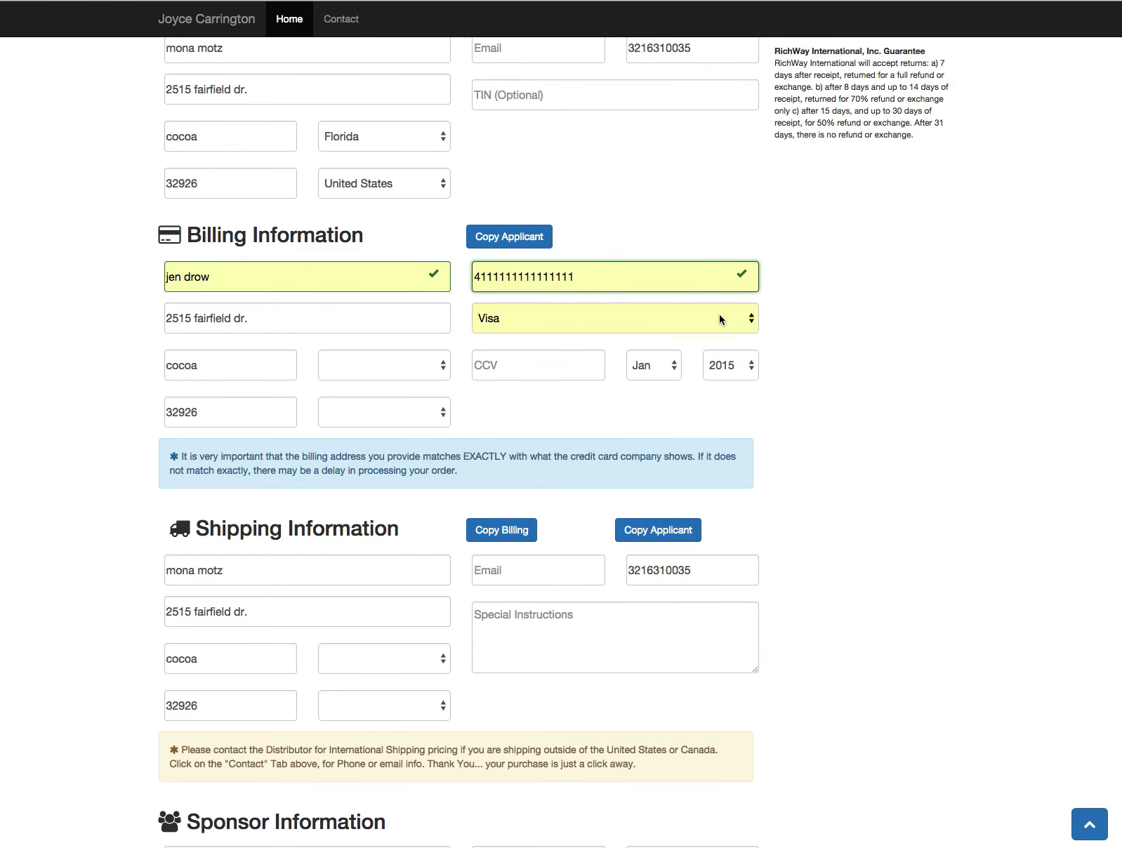
Scroll down to the Sponsor and Placement Information sections.
scroll(down, 3)
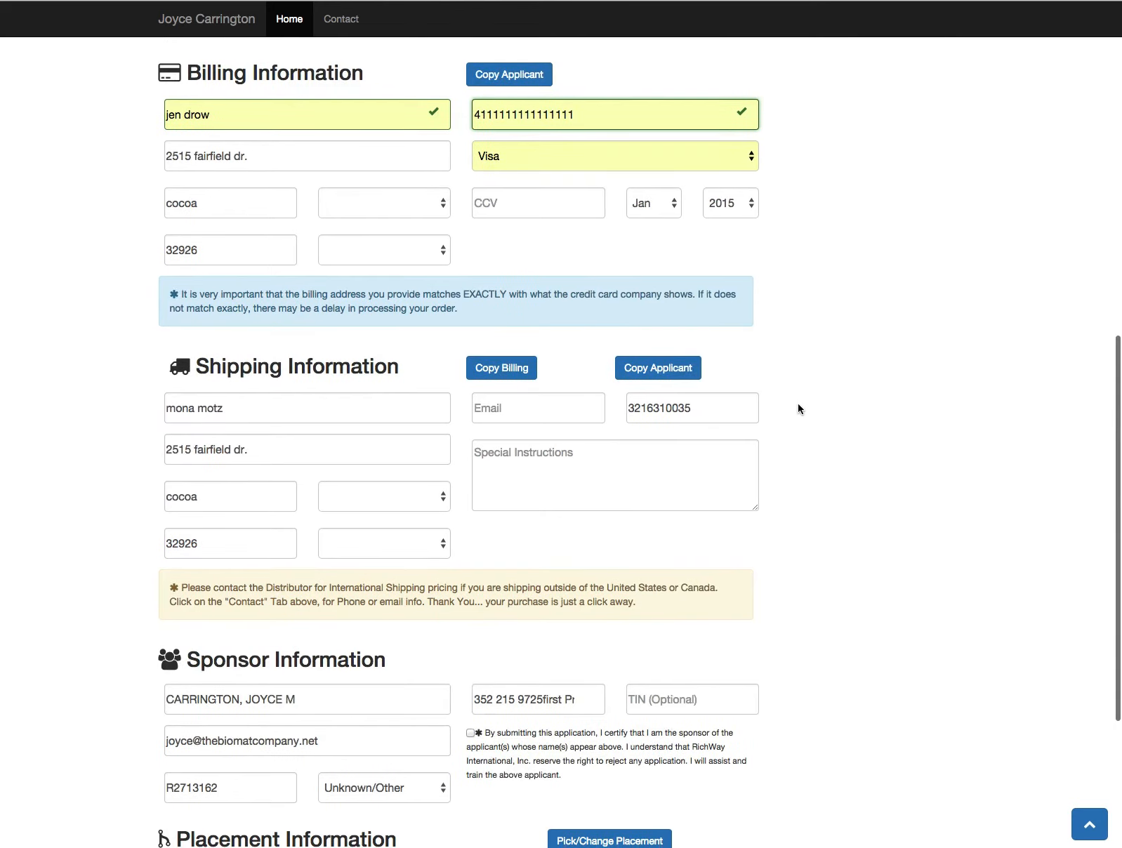
scroll(down, 3)
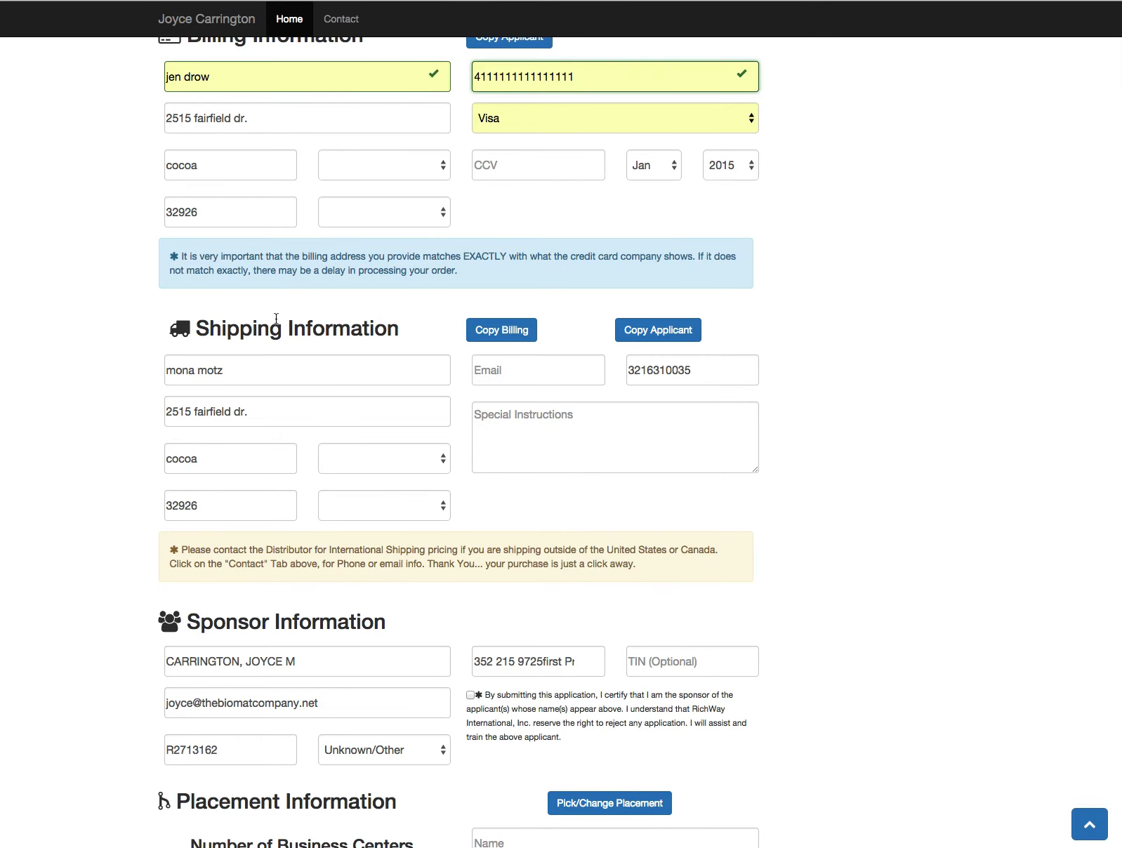
scroll(down, 3)
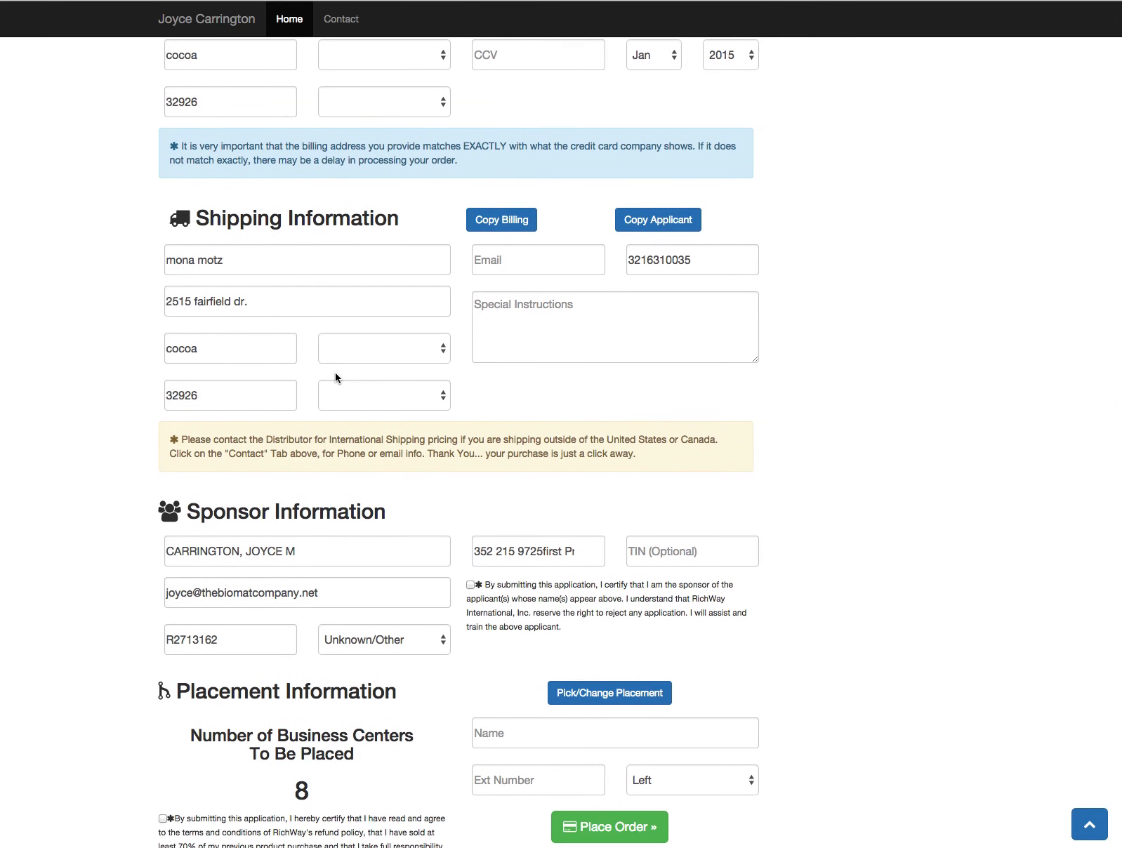
Tick the sponsor certification box and begin picking a placement via Pick/Change Placement.
scroll(down, 3)
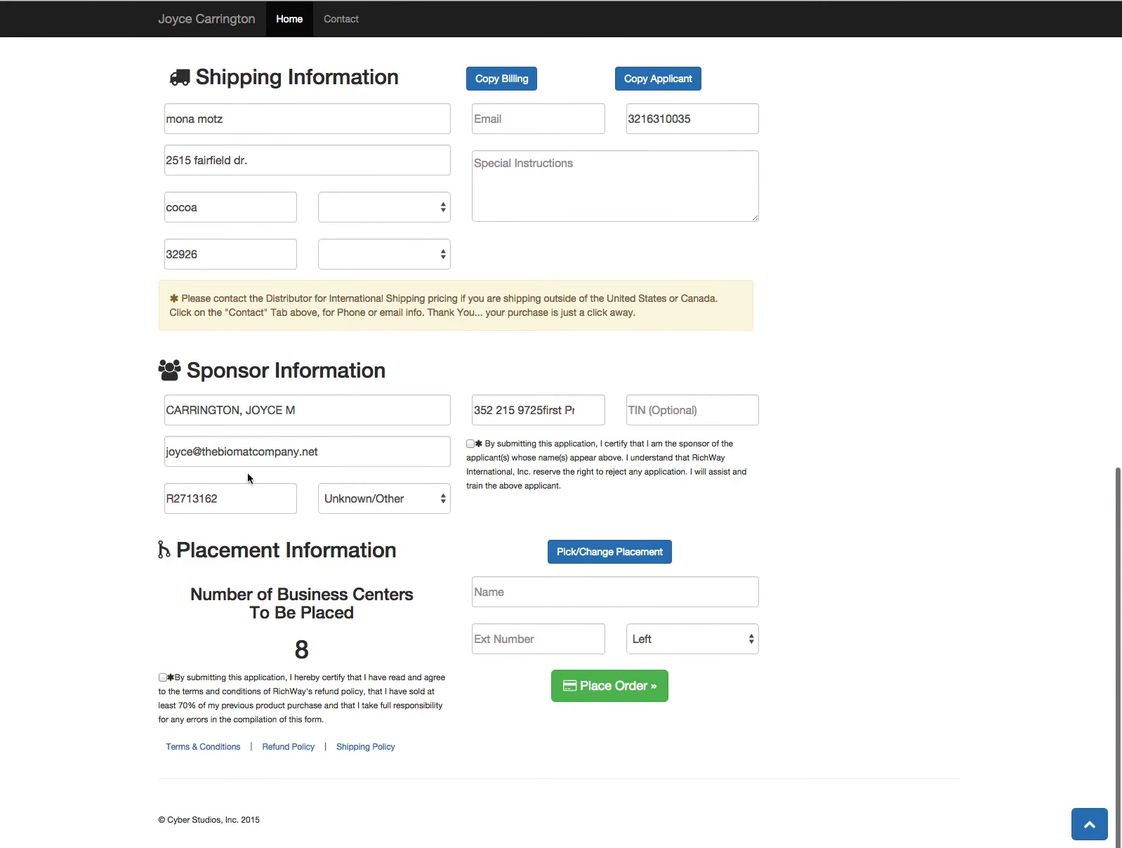
mouse_move(311, 499)
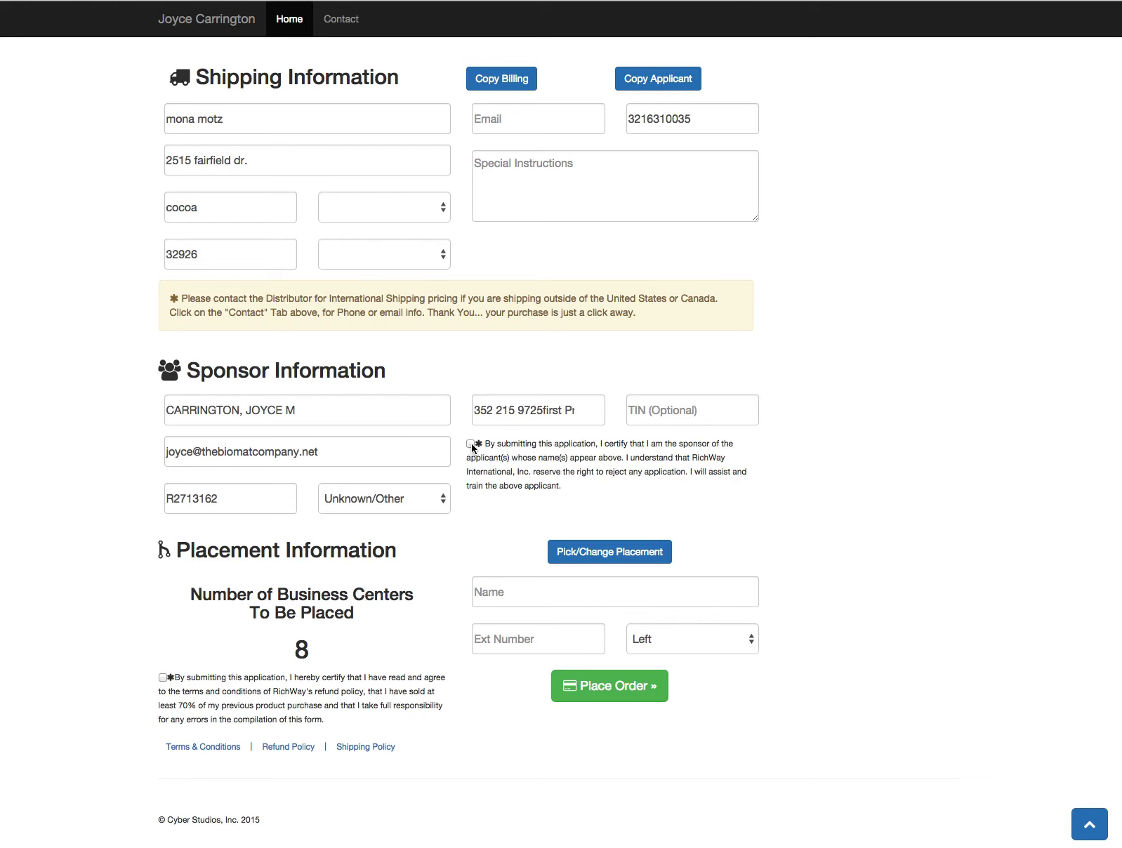
click(471, 446)
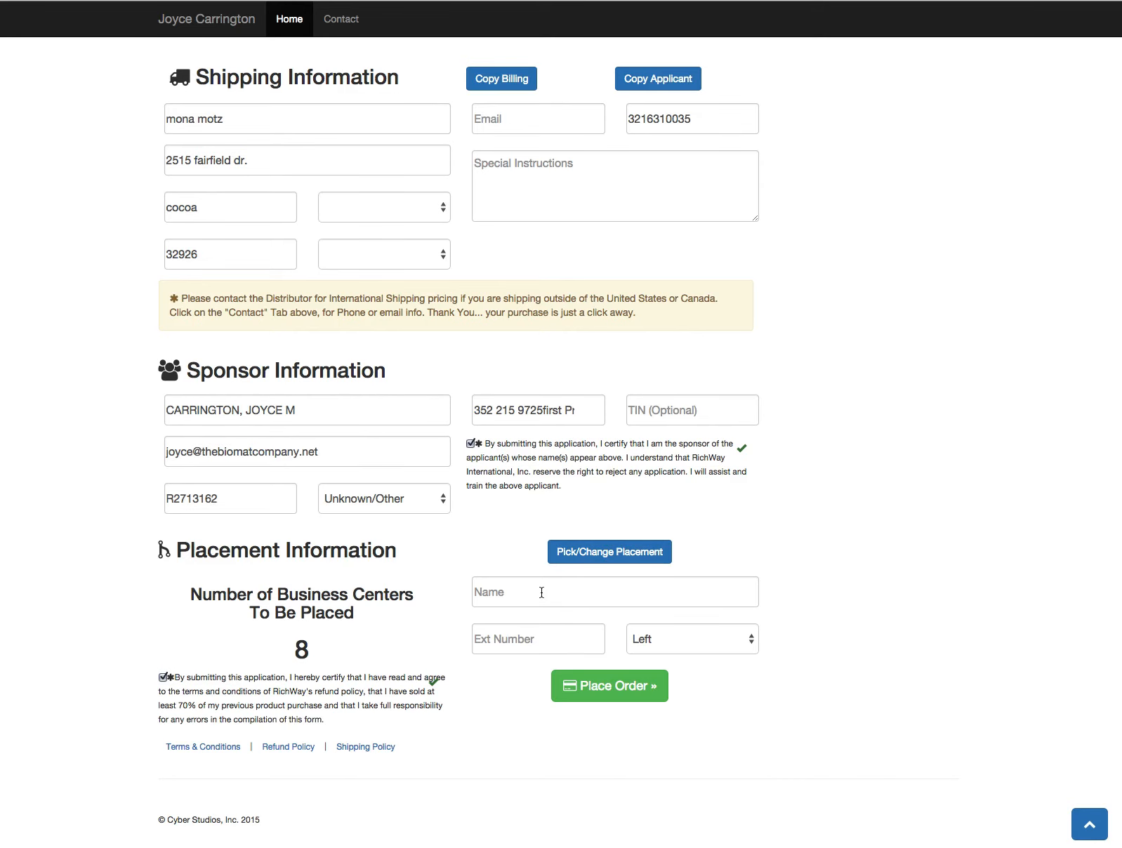
click(613, 592)
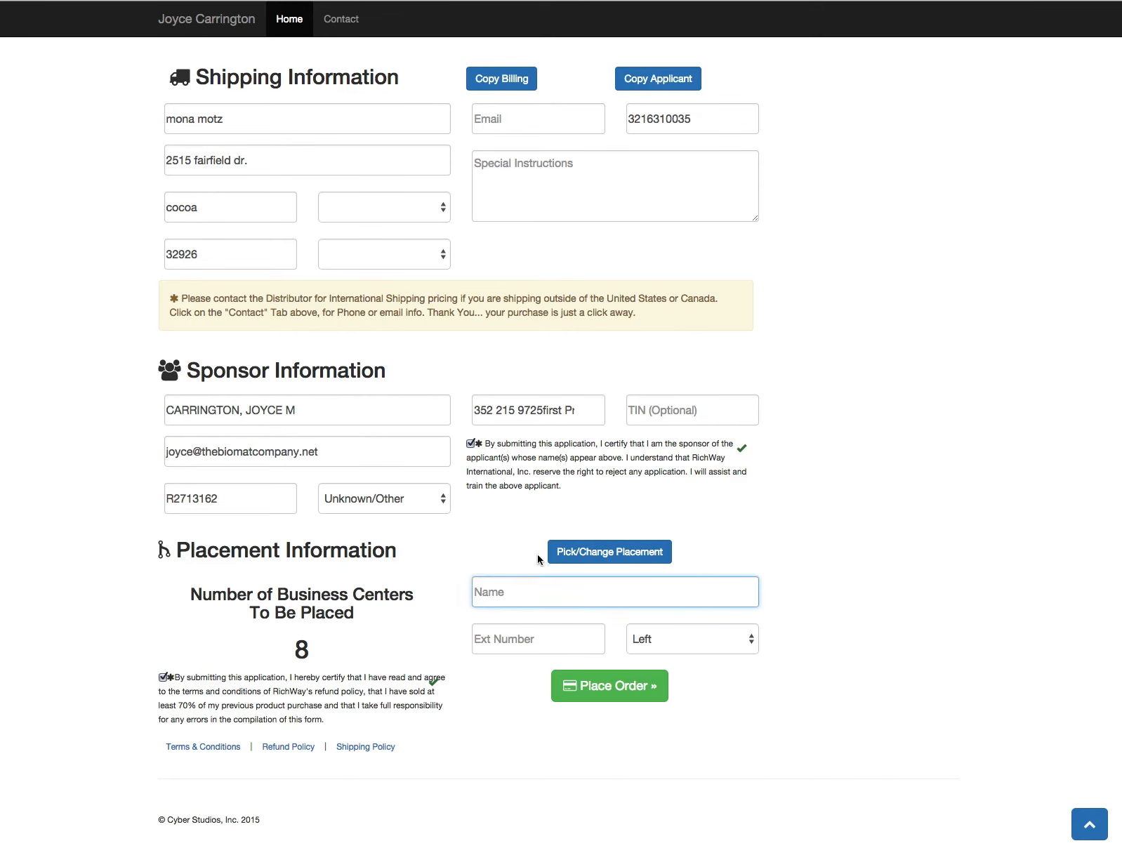
click(609, 552)
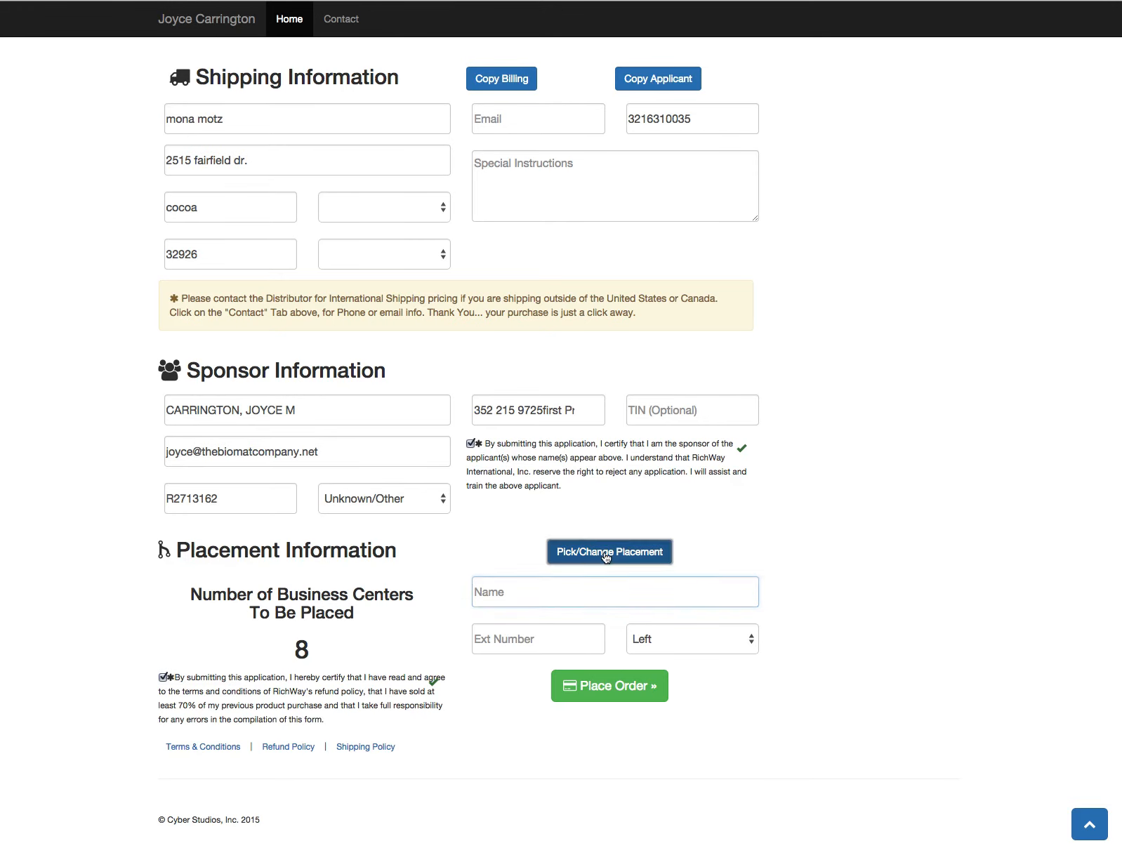
click(608, 552)
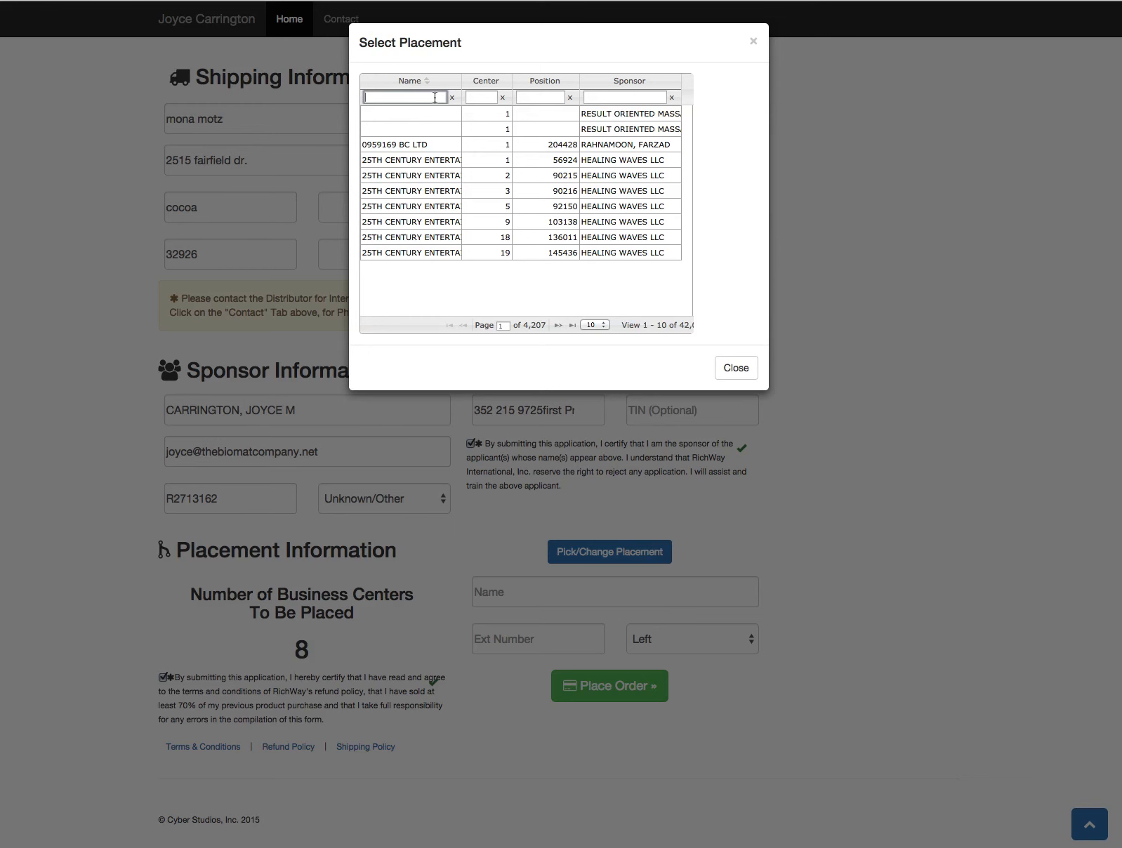
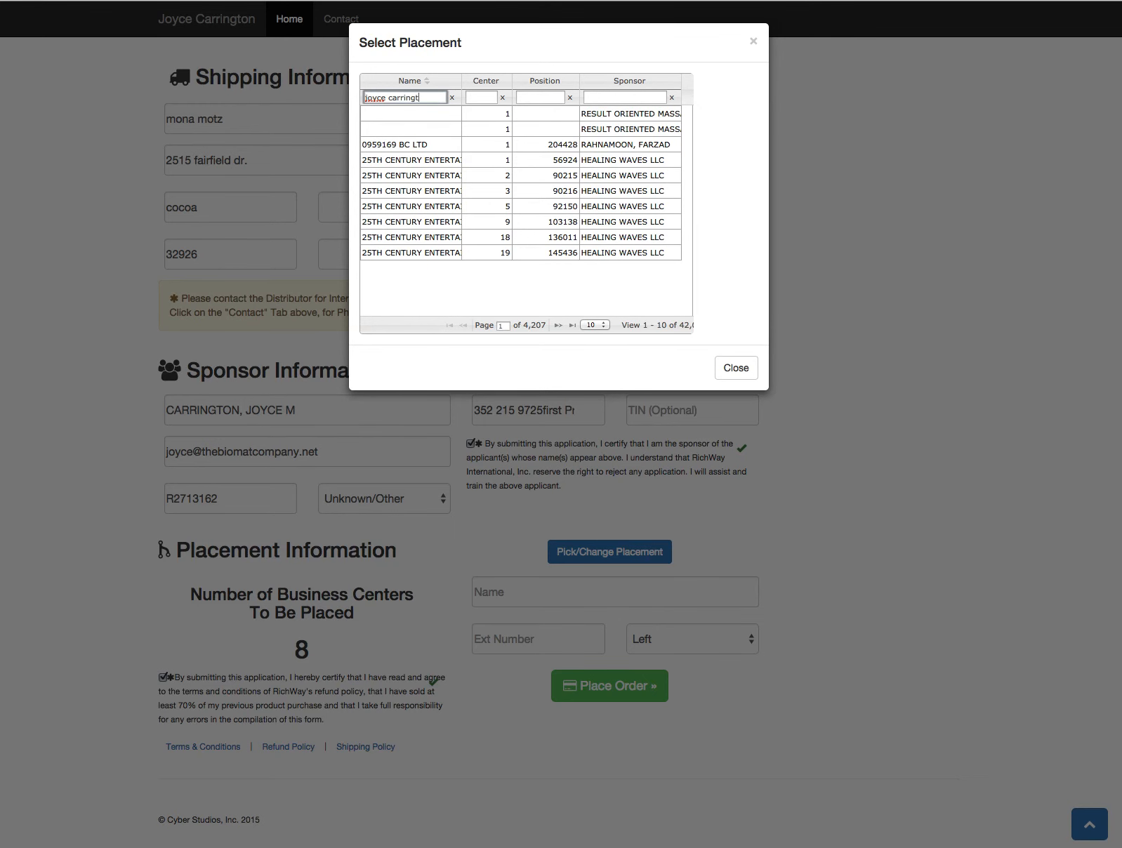
click(484, 97)
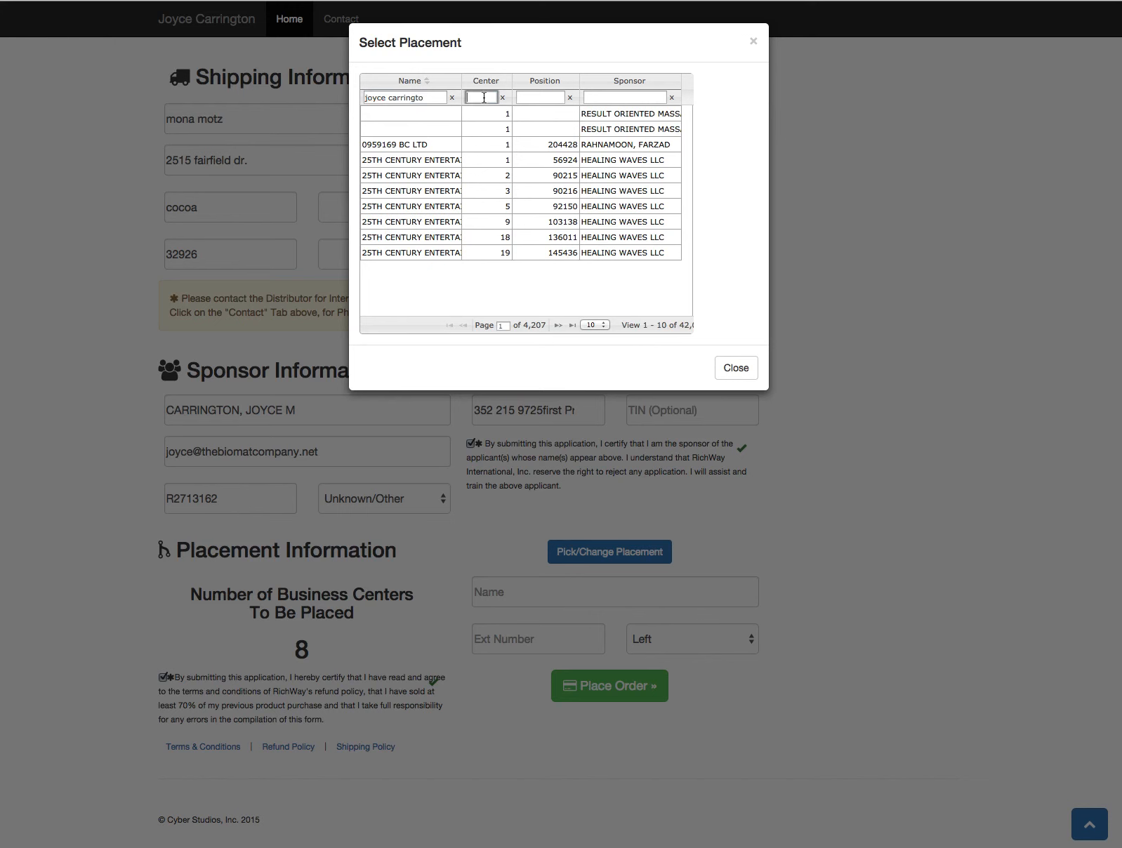
text(30)
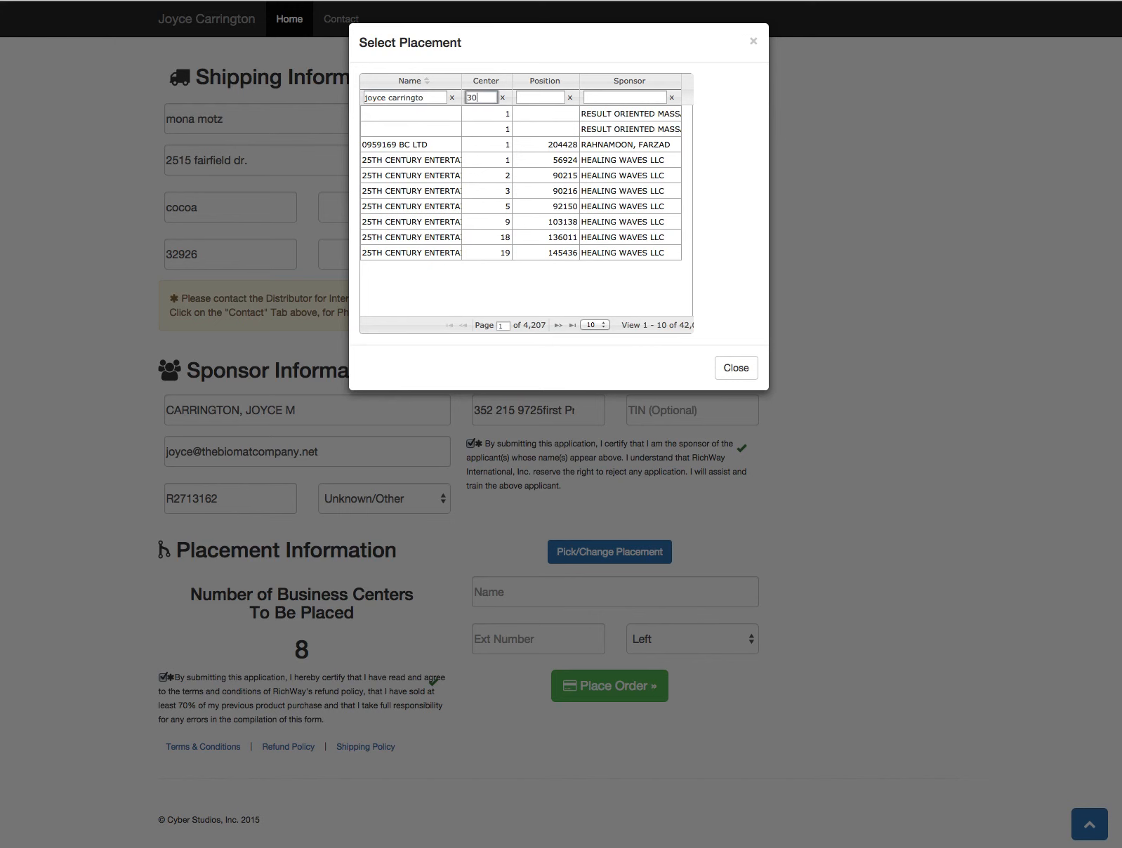
mouse_move(626, 287)
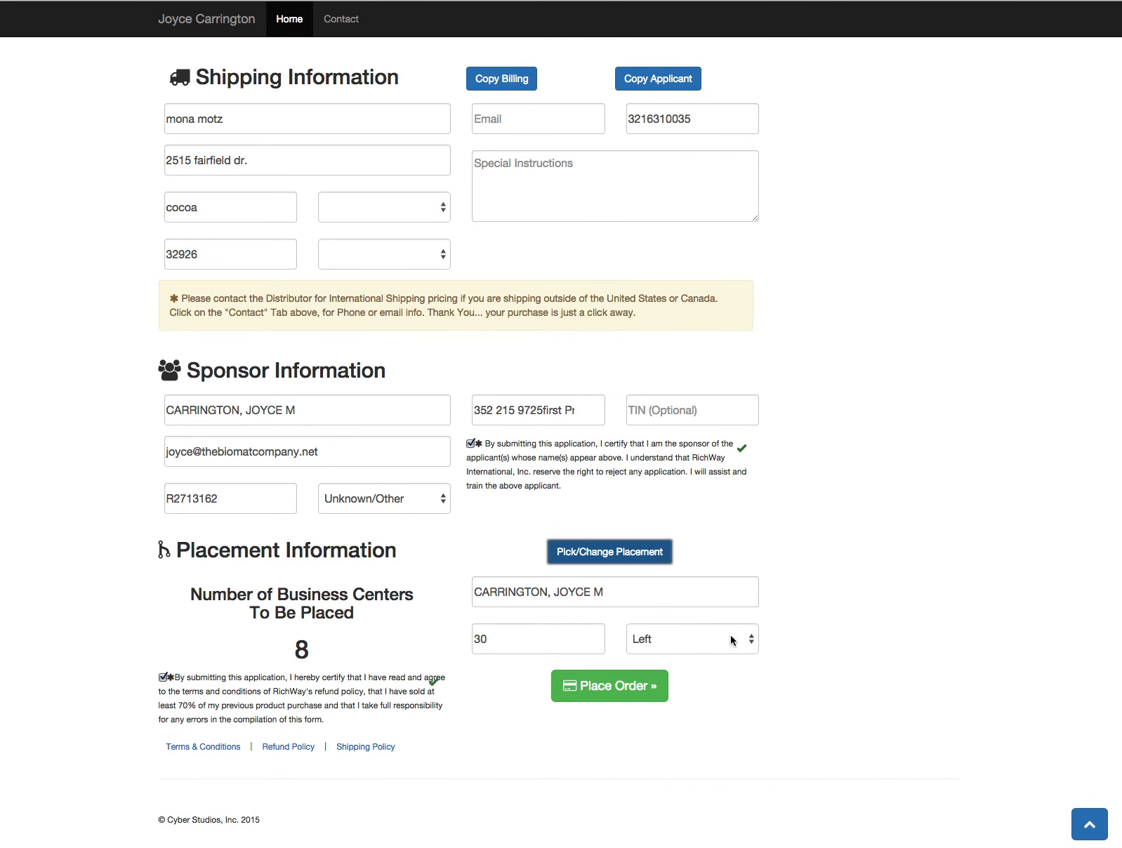
Set the placement side to Right and scroll to Place Order.
click(690, 638)
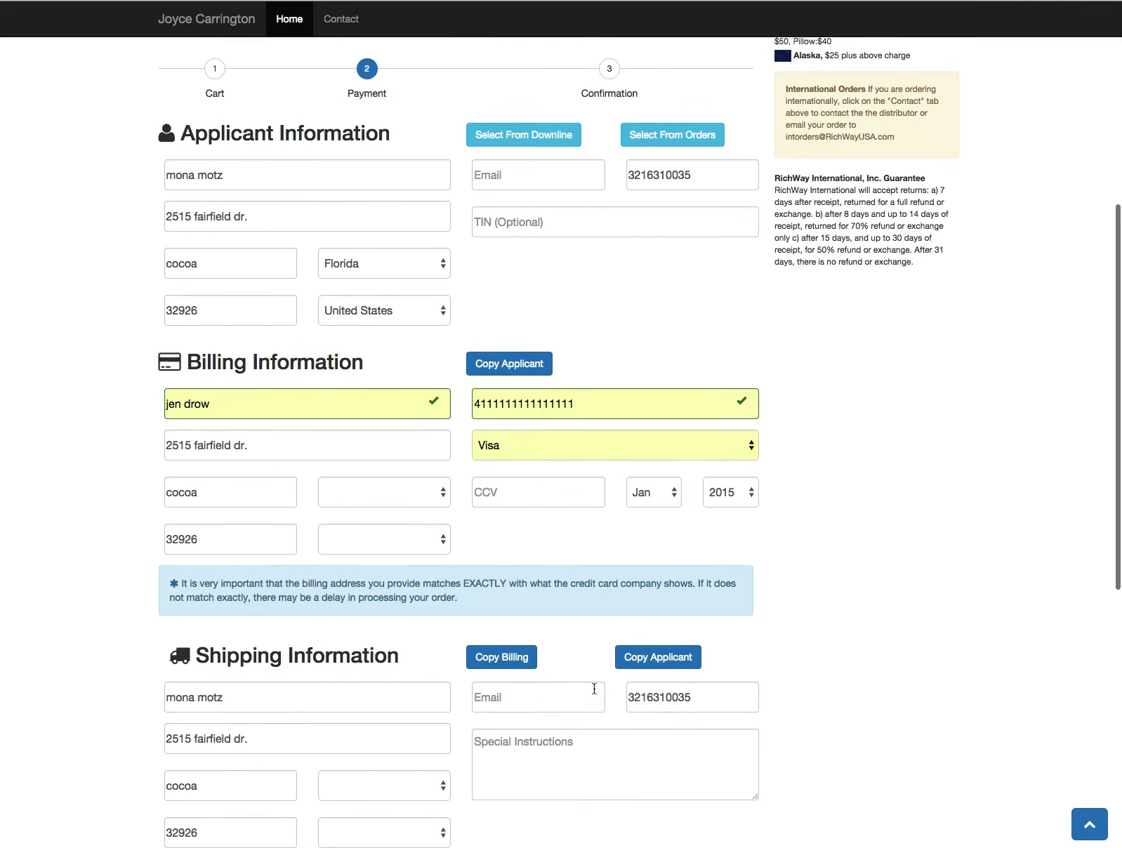
scroll(down, 3)
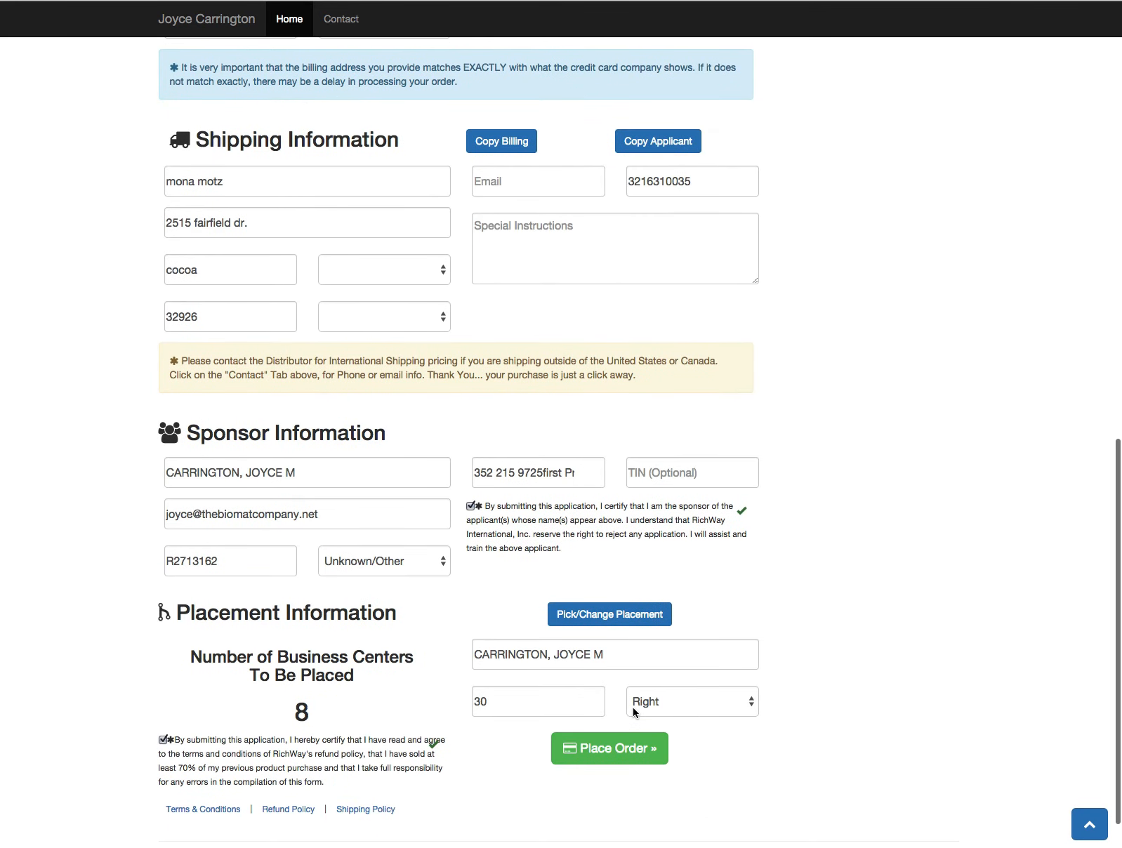
scroll(down, 3)
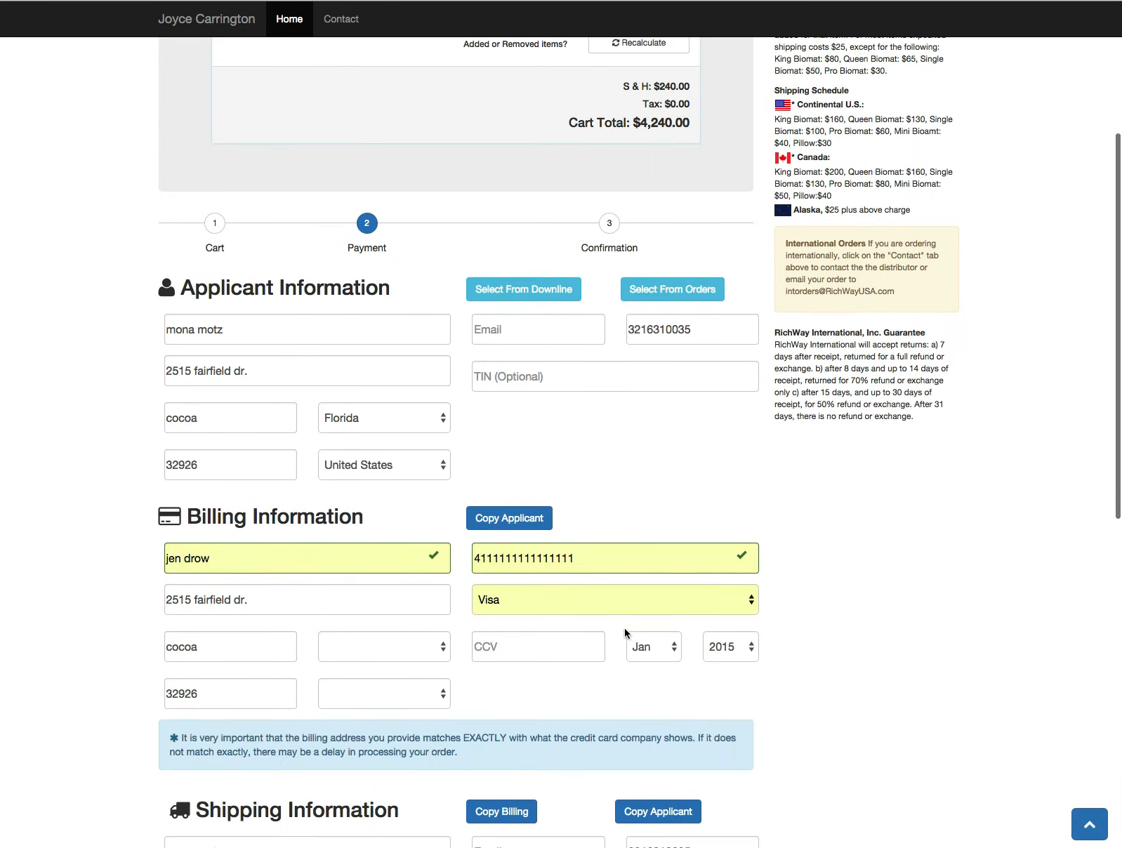
scroll(down, 3)
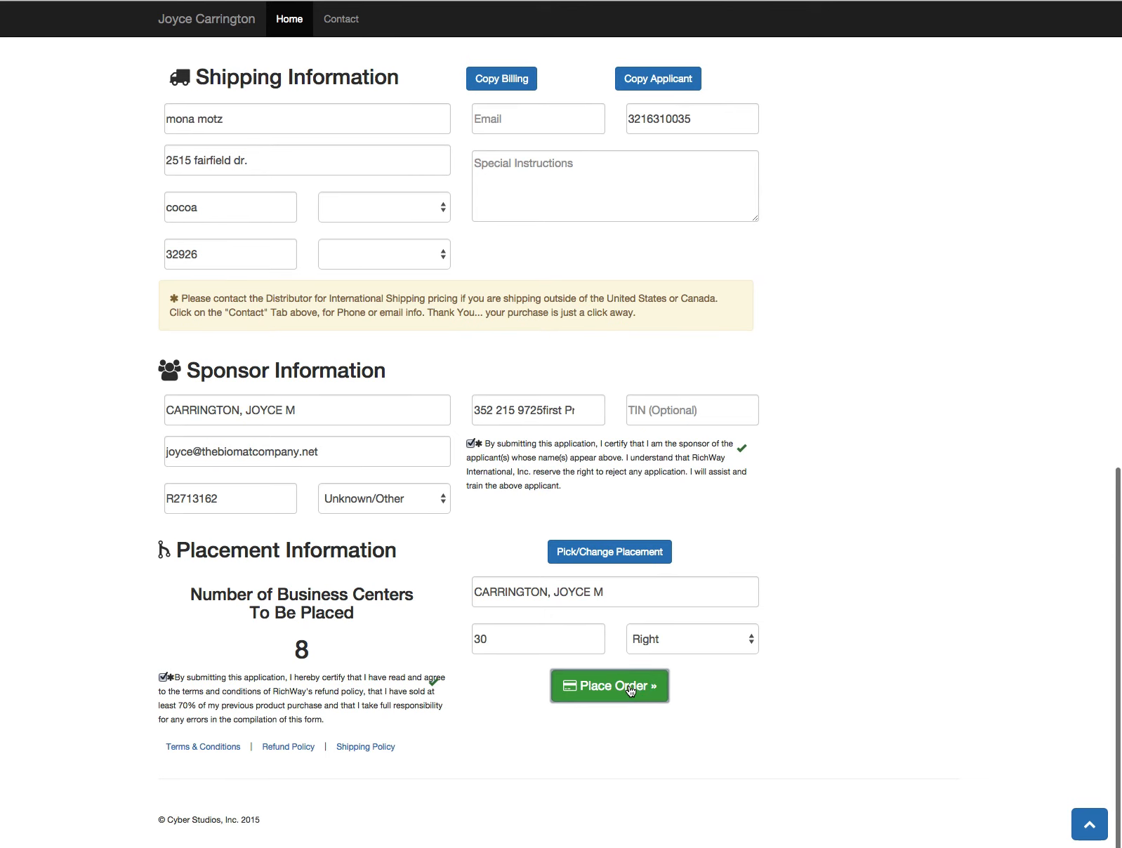